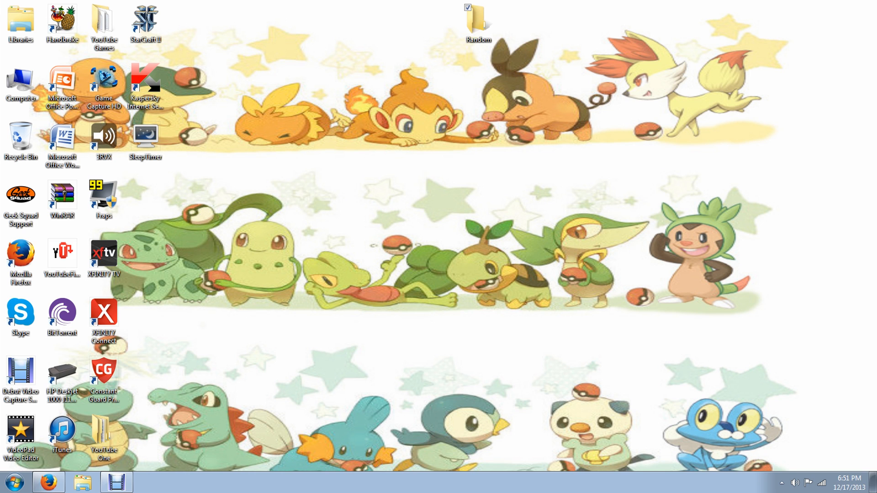
mouse_move(202, 325)
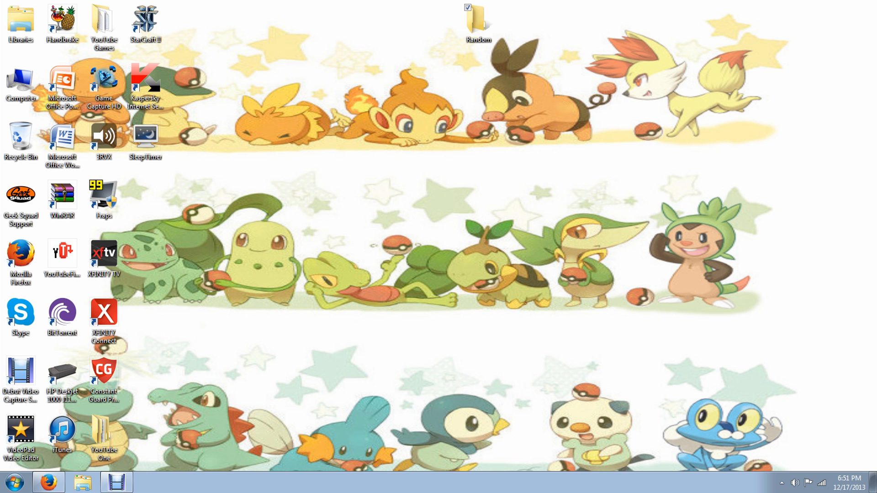
Restore Firefox, expand the video description and open the emulator download link in a new tab.
click(49, 481)
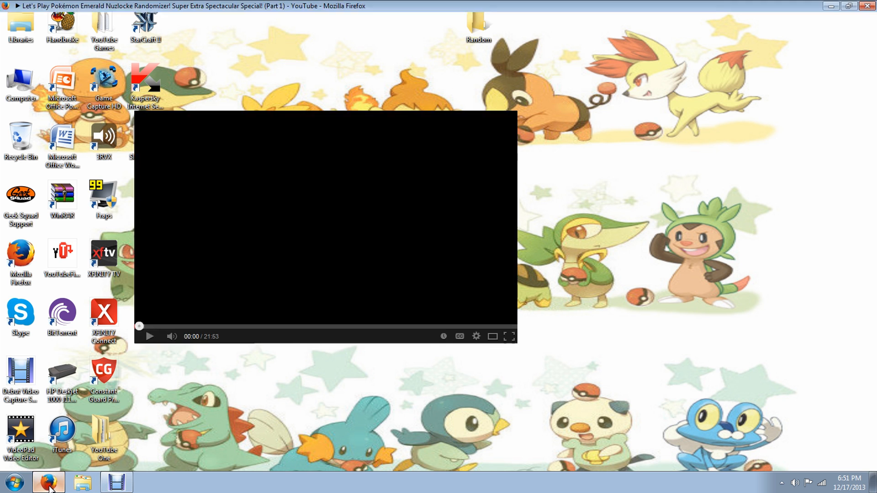
click(48, 482)
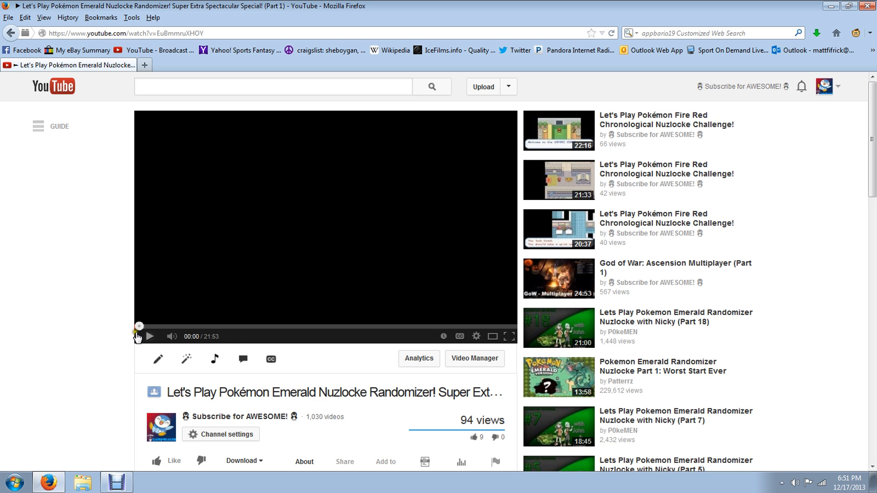
scroll(down, 3)
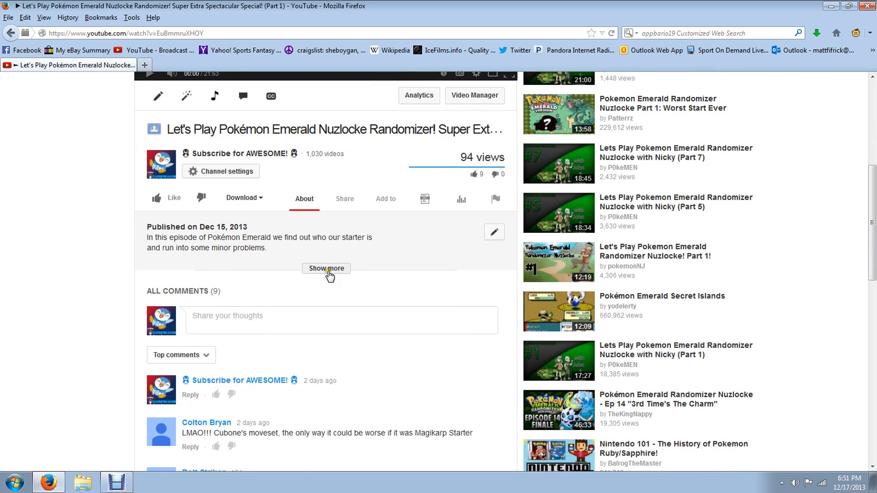
click(326, 269)
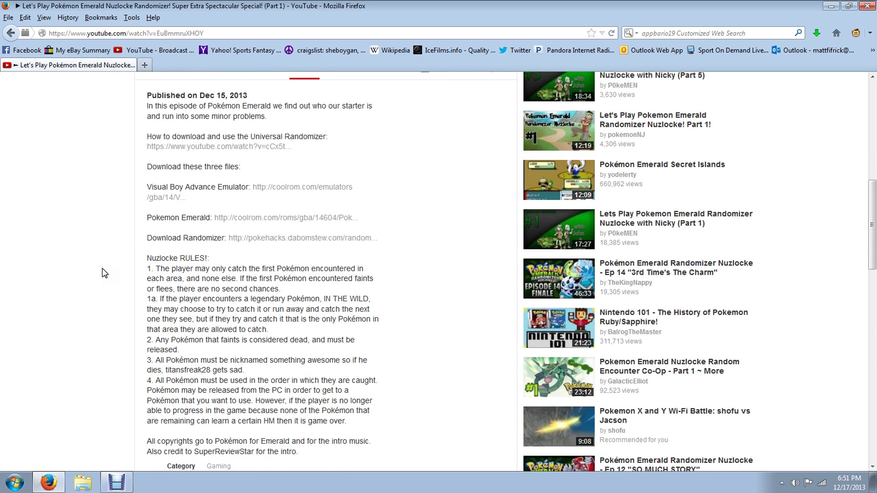
mouse_move(119, 268)
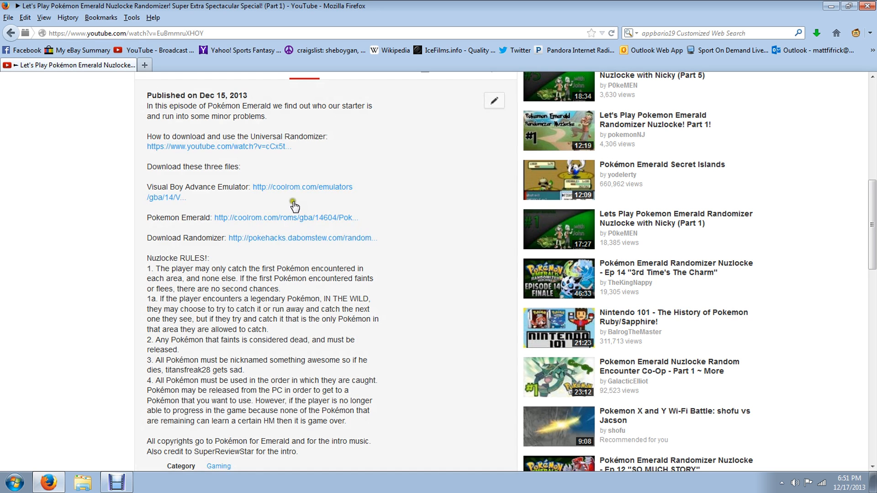
mouse_move(291, 191)
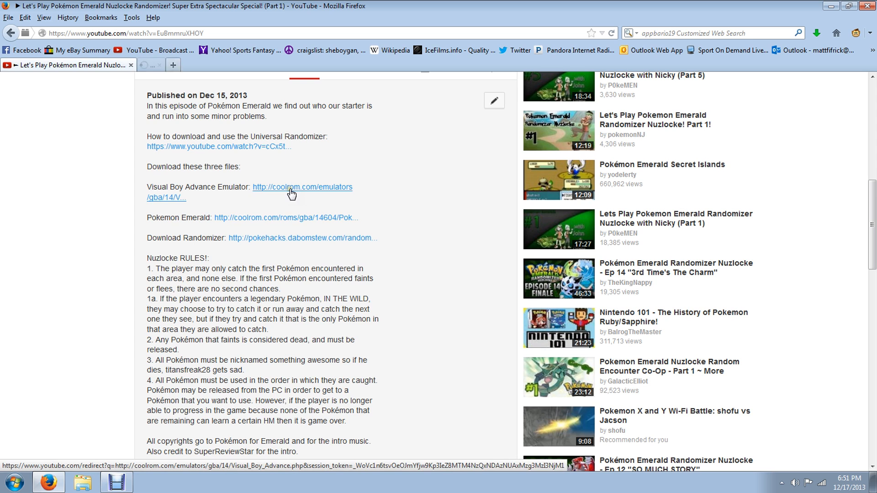
click(301, 237)
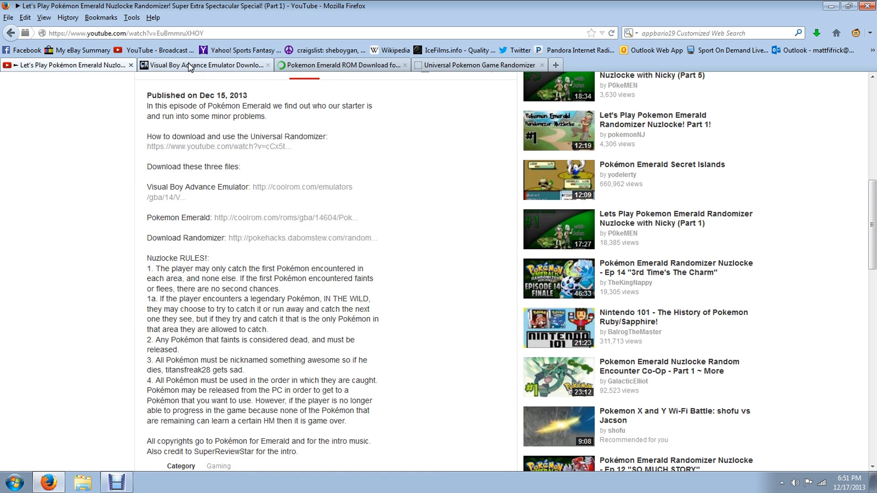
Start the Visual Boy Advance download on its CoolROM tab and move the popup aside.
click(201, 65)
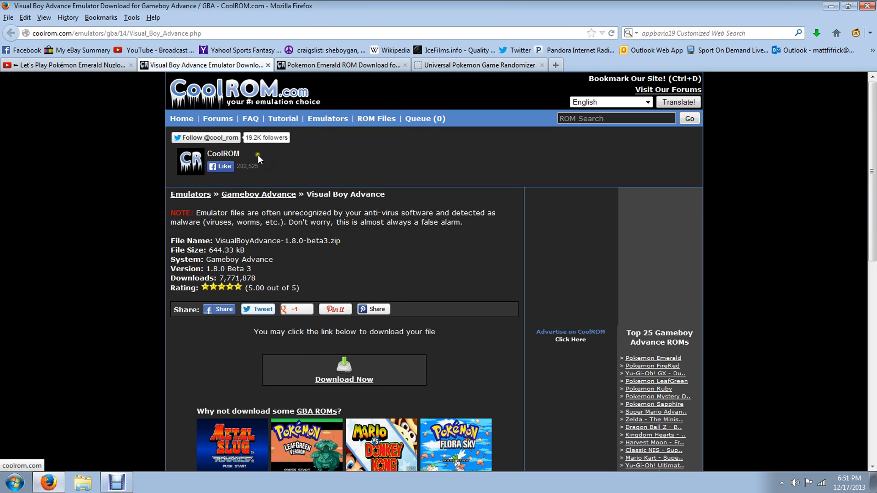
click(344, 379)
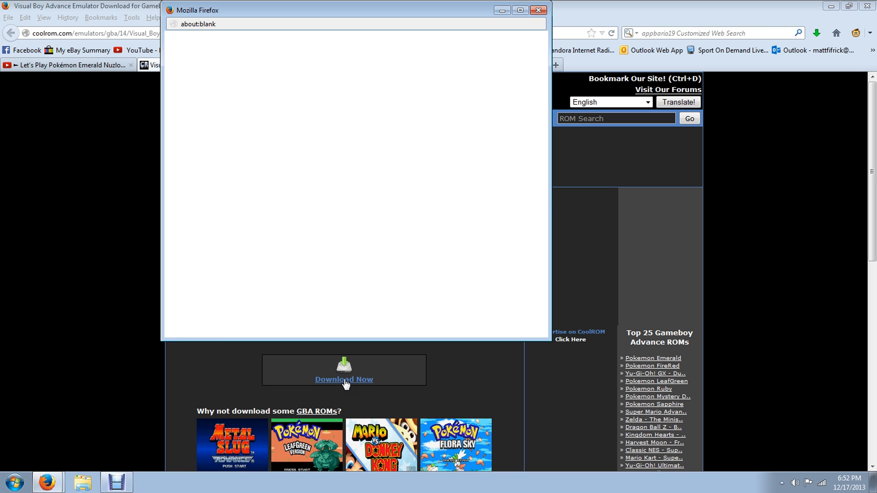
drag(355, 10, 219, 80)
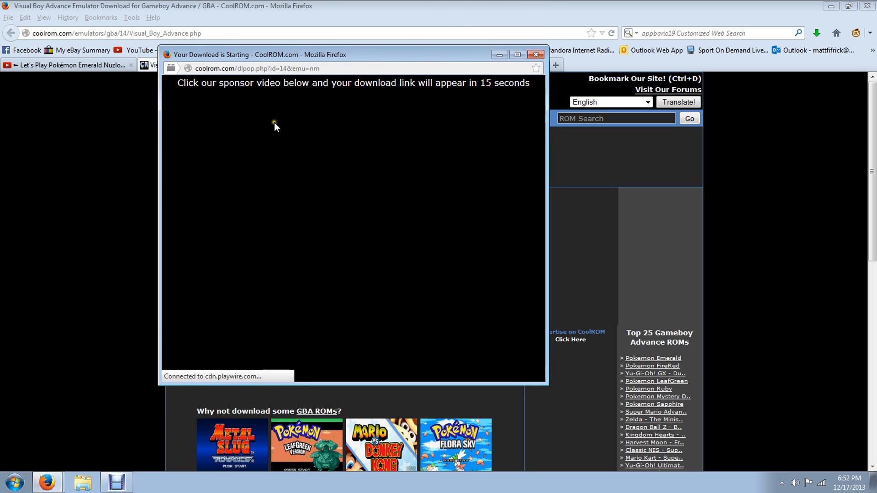
mouse_move(423, 145)
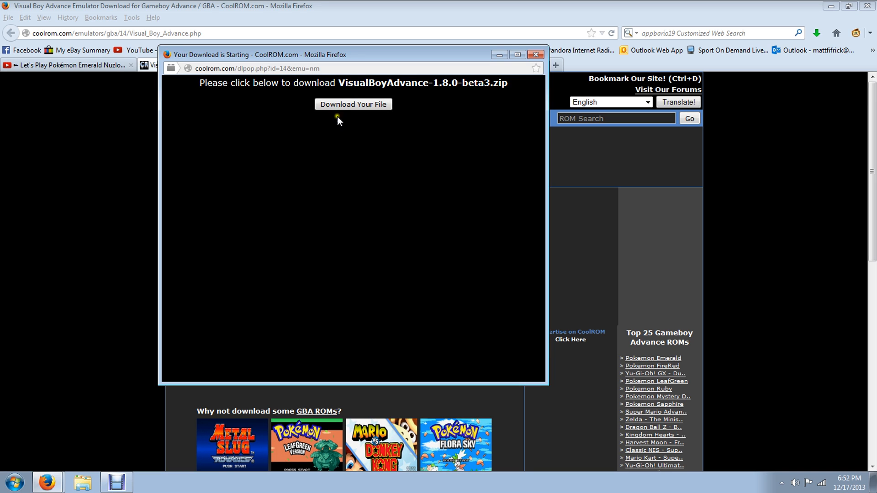
Download VisualBoyAdvance-1.8.0-beta3.zip from the popup and close it.
click(353, 104)
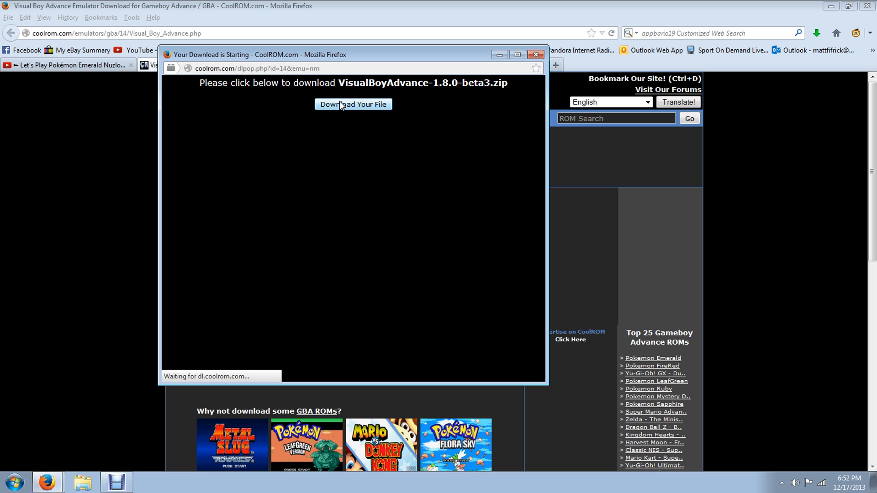
click(352, 105)
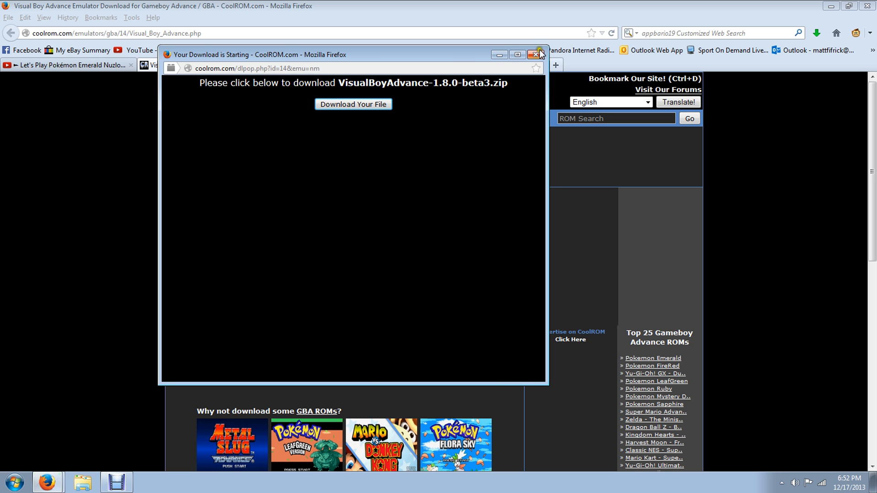
click(539, 54)
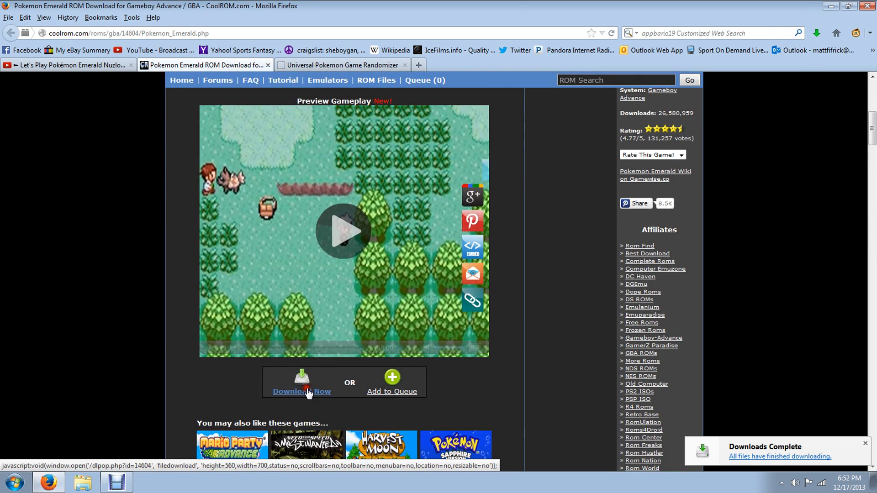
Download Pokemon Emerald.zip through CoolROM's popup and close the popup.
click(301, 391)
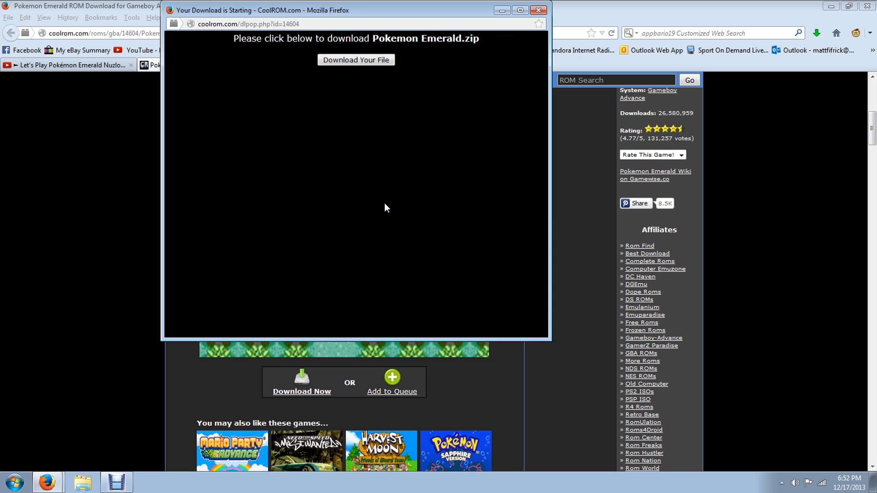
click(356, 59)
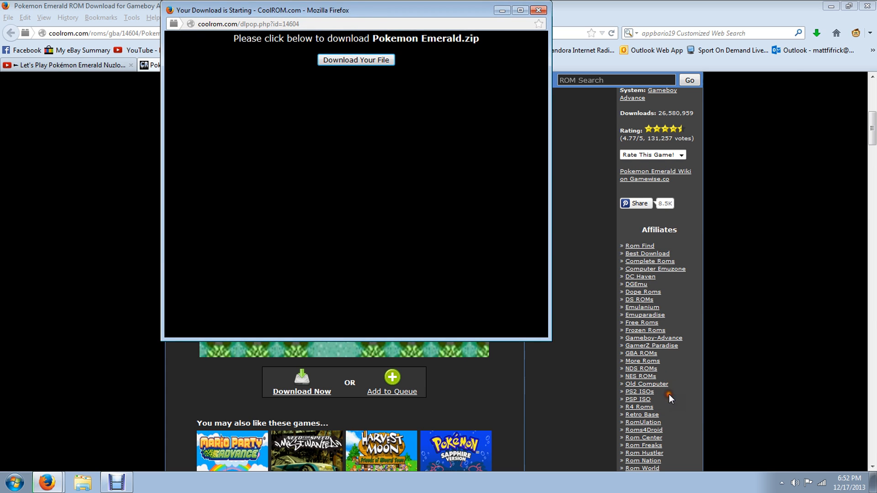
click(538, 10)
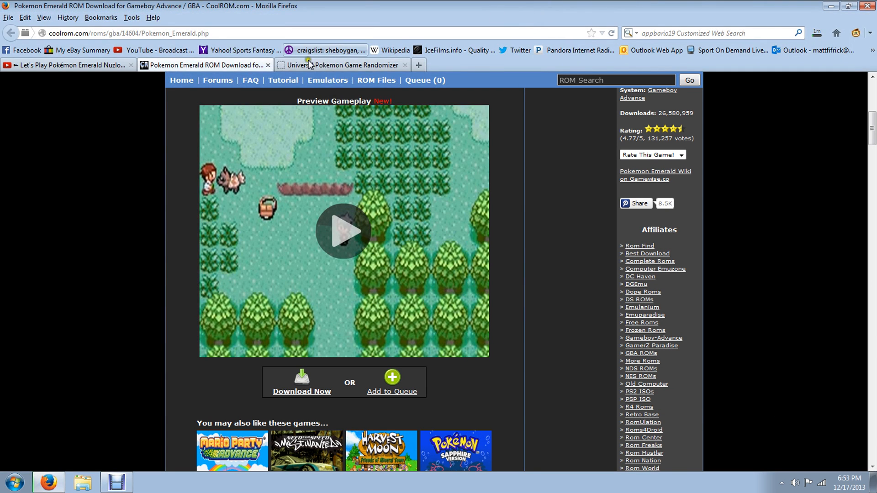
Go to the randomizer's Google Code downloads page and its latest release.
click(344, 65)
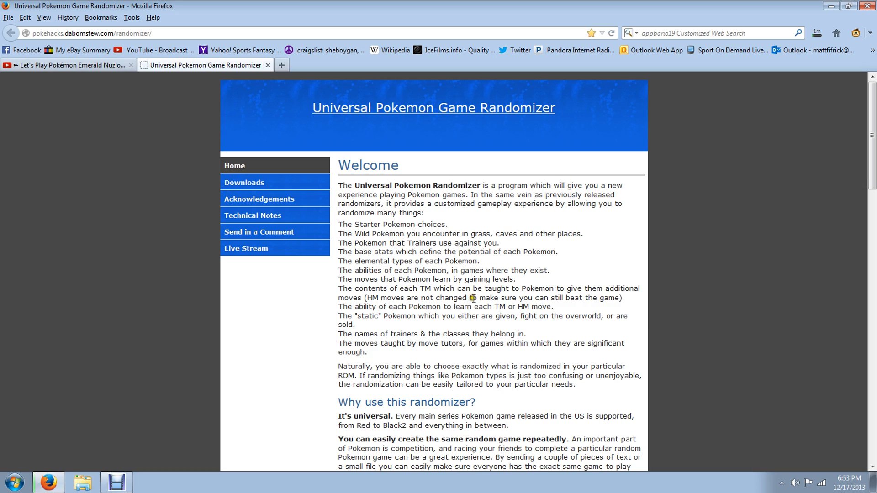
scroll(down, 3)
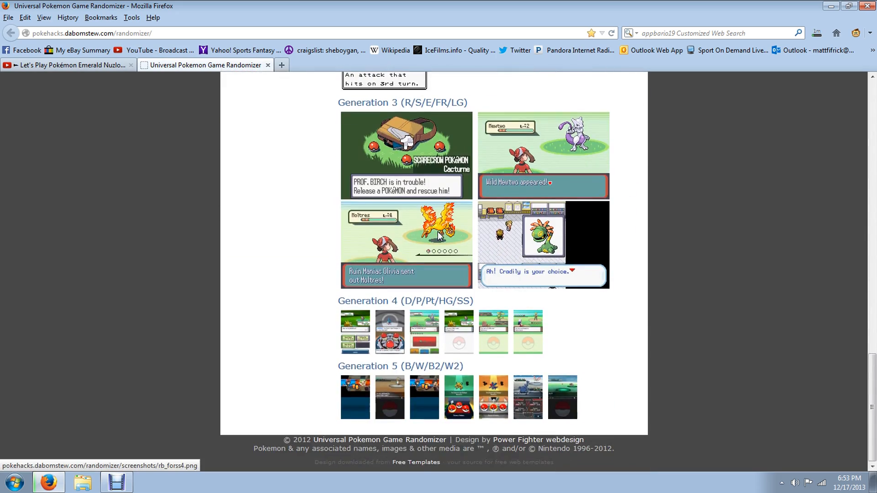
scroll(up, 3)
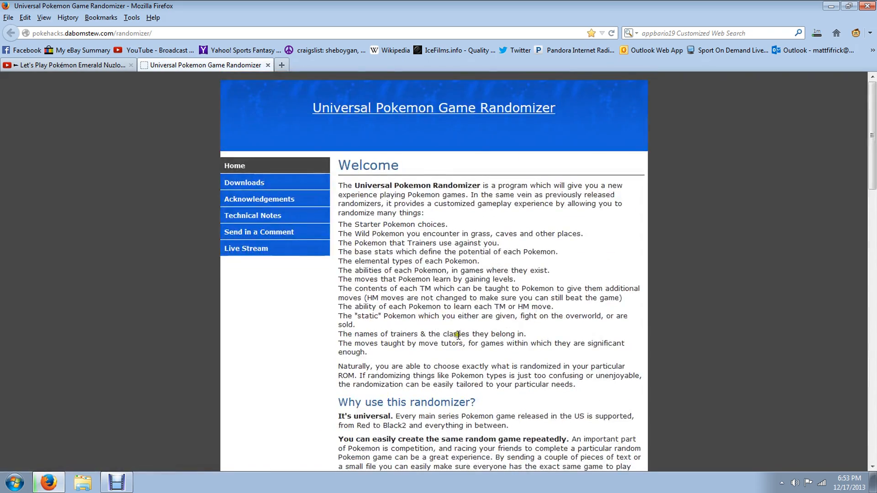
mouse_move(244, 182)
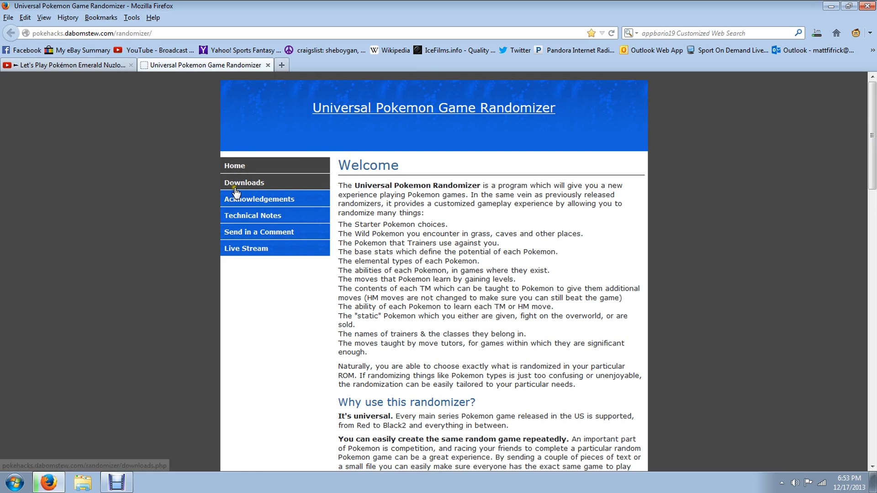
click(243, 183)
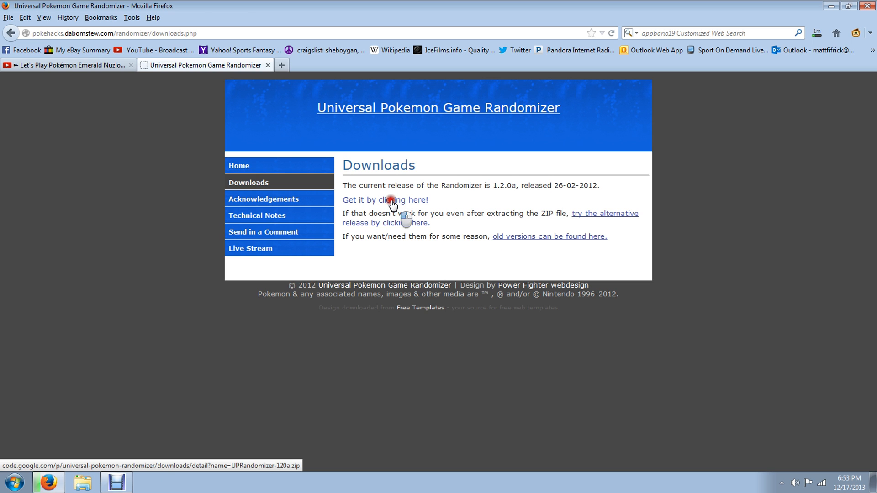
click(384, 200)
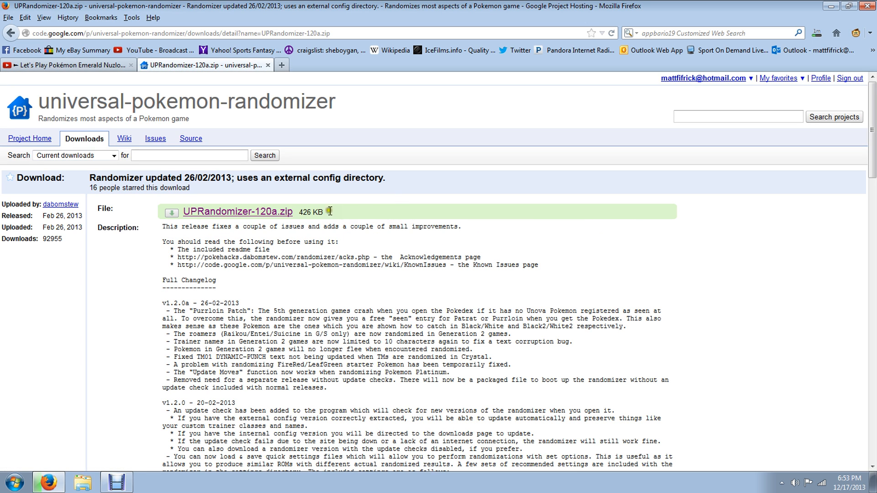
Save UPRandomizer-120a.zip and return to the YouTube video tab.
click(237, 211)
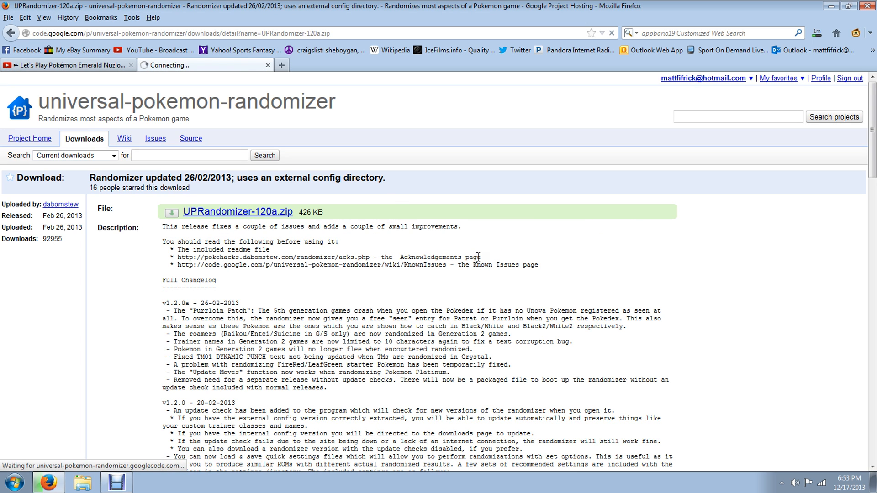
click(237, 211)
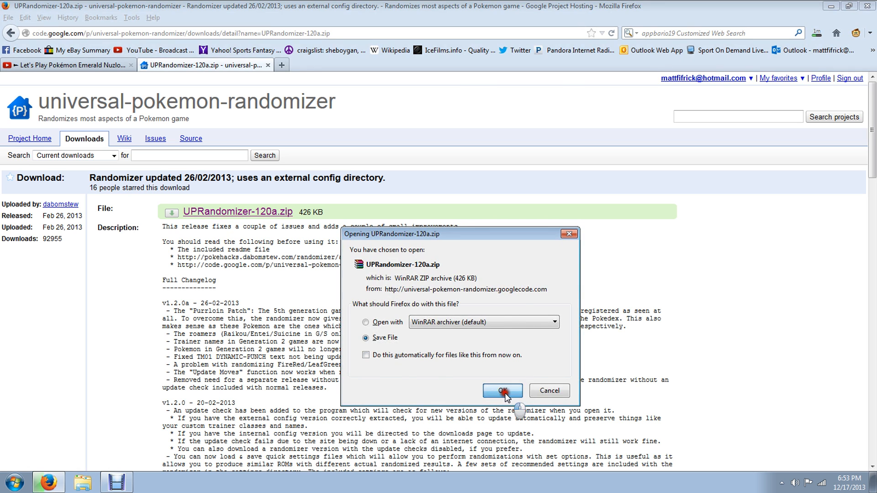
click(501, 390)
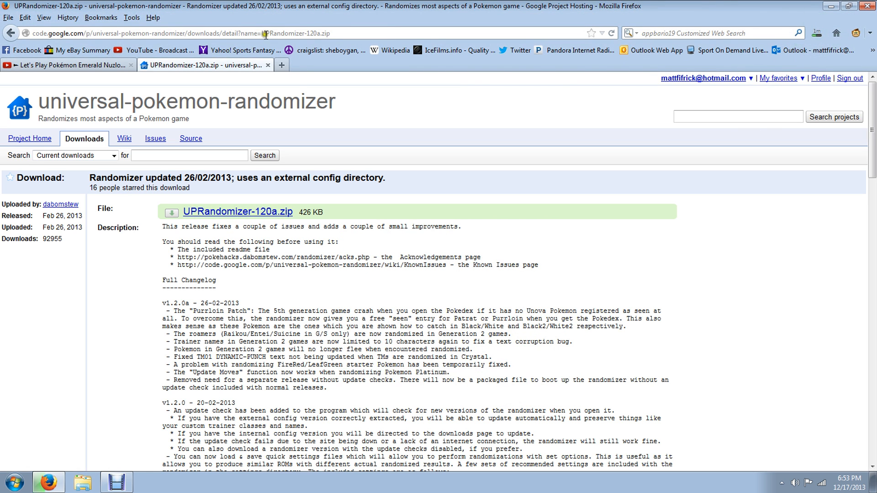
click(67, 65)
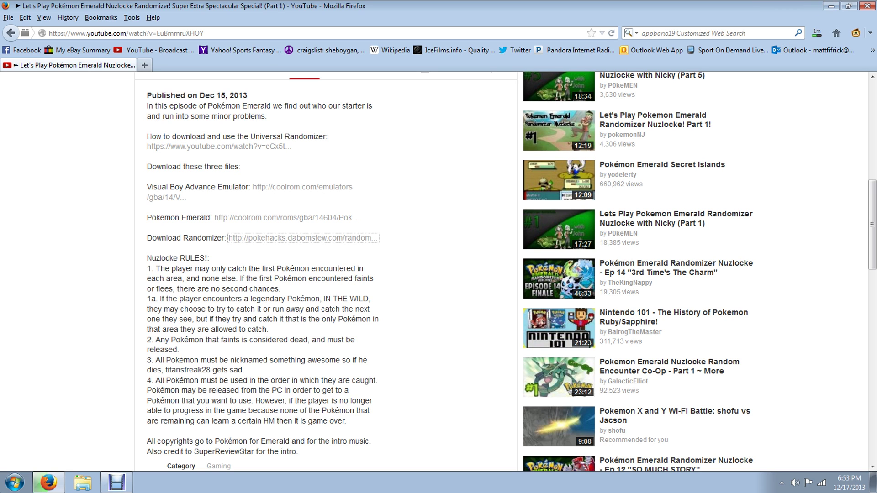
Search 'win' from the Start menu and open the Downloads folder in Windows Explorer.
click(14, 483)
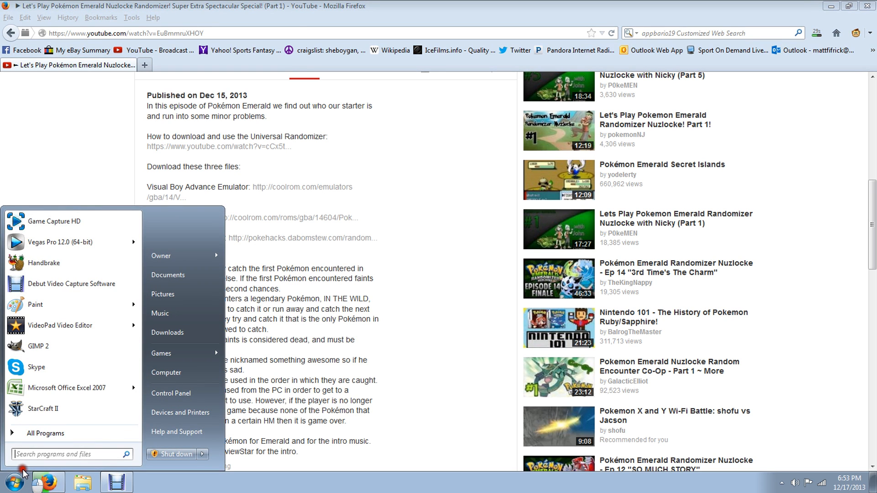
text(win)
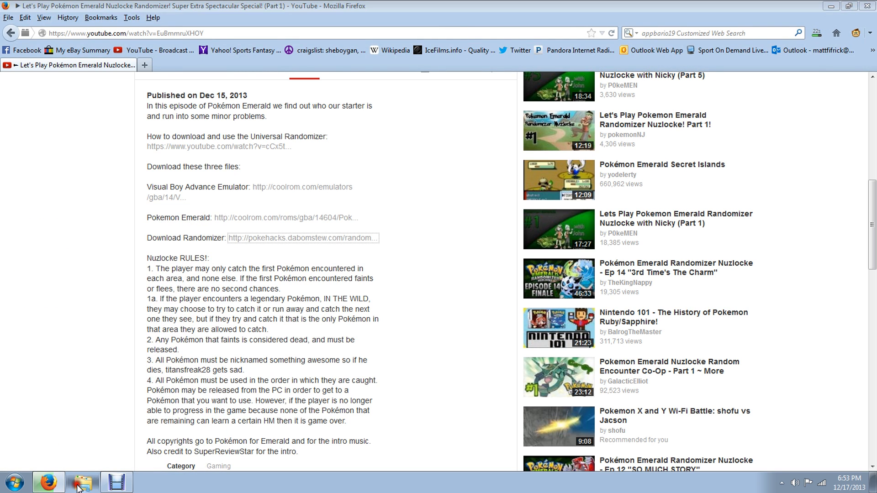
click(83, 481)
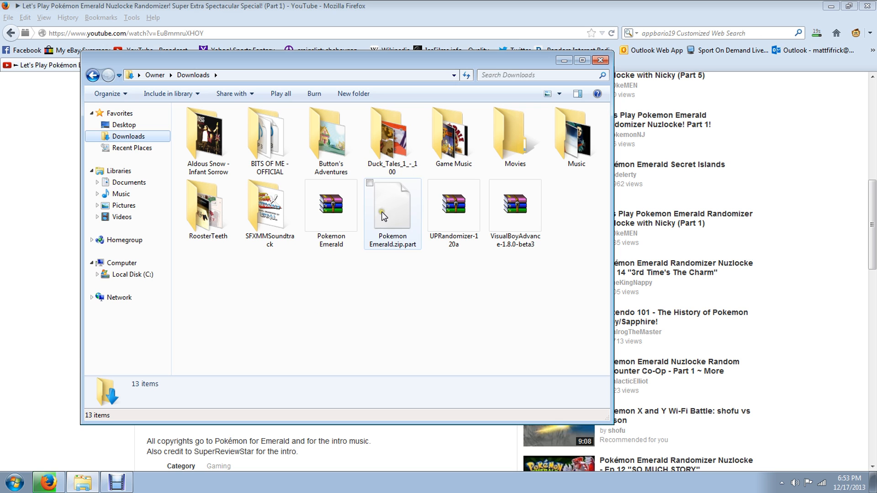
Extract the VisualBoyAdvance archive into the Random folder, dismissing the WinRAR license reminder.
double_click(514, 204)
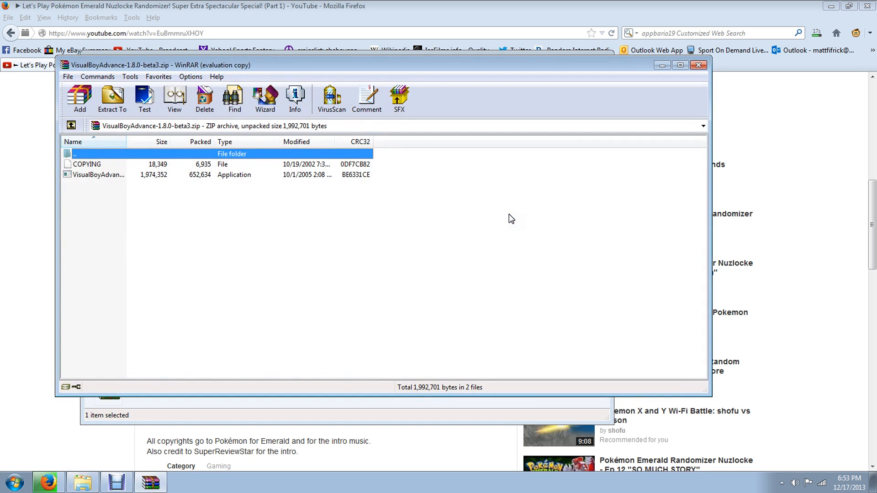
click(111, 99)
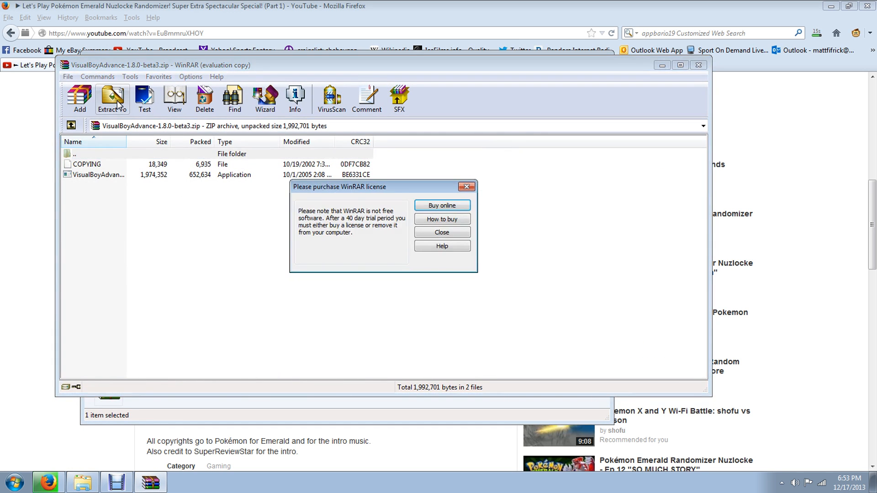
click(441, 232)
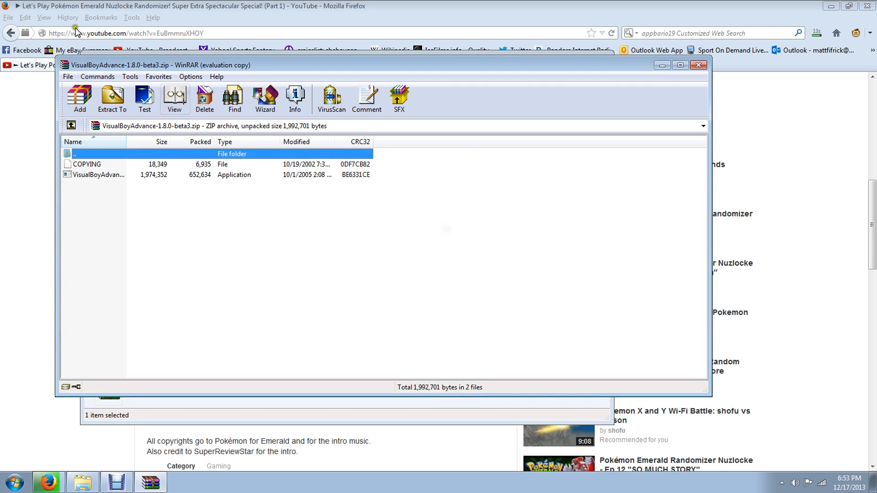
click(112, 99)
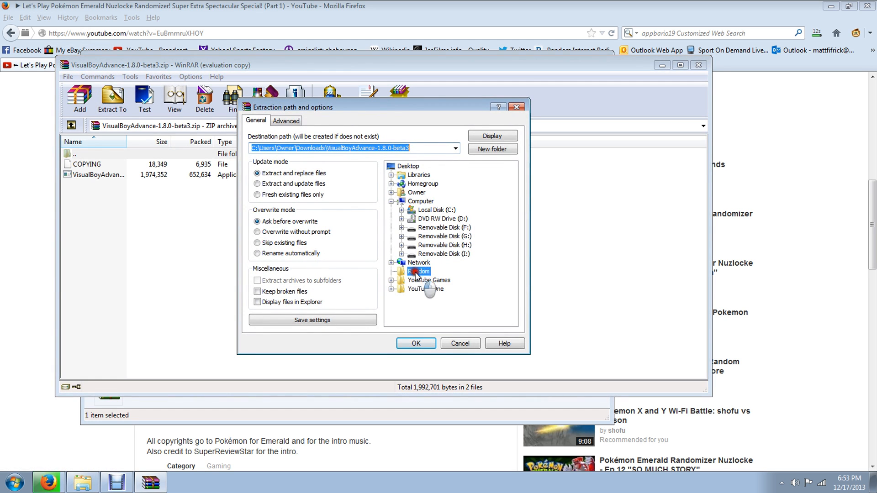
click(415, 343)
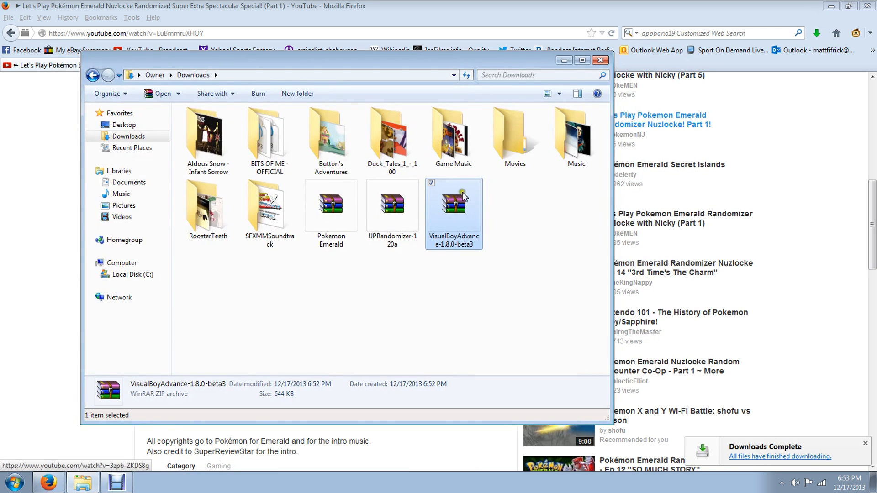
Extract the UPRandomizer archive into the Random folder and close it.
double_click(391, 205)
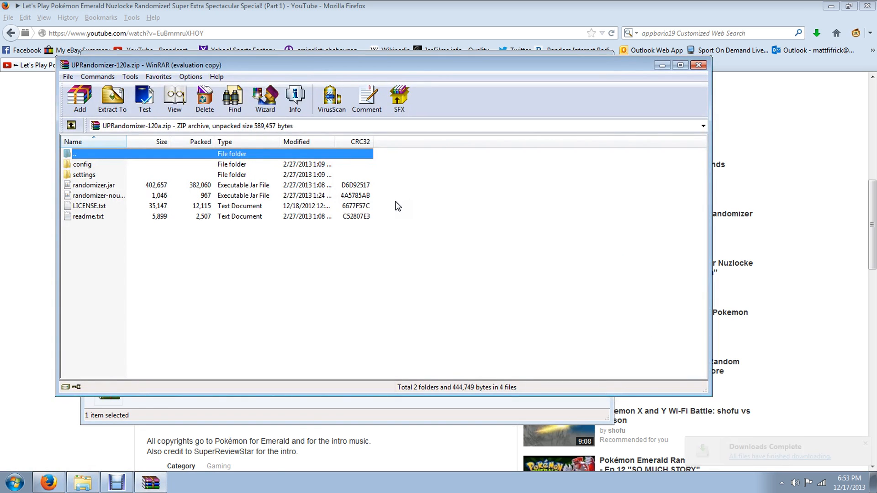
click(111, 99)
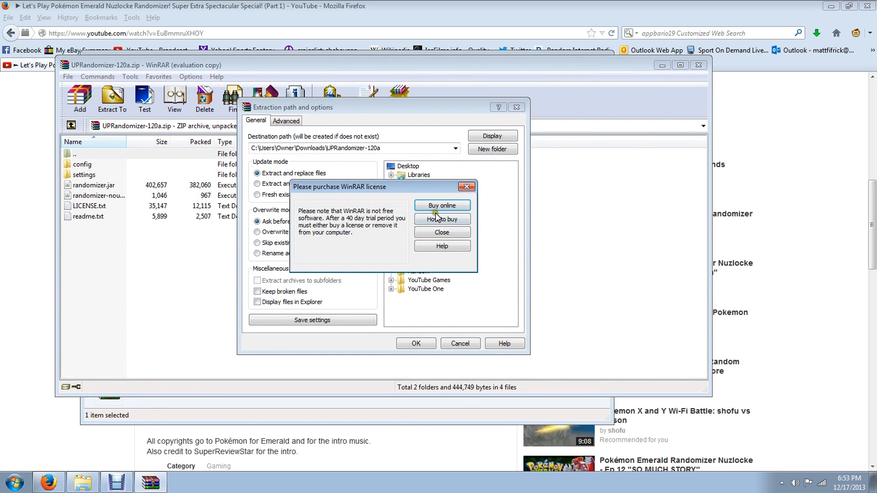
click(442, 232)
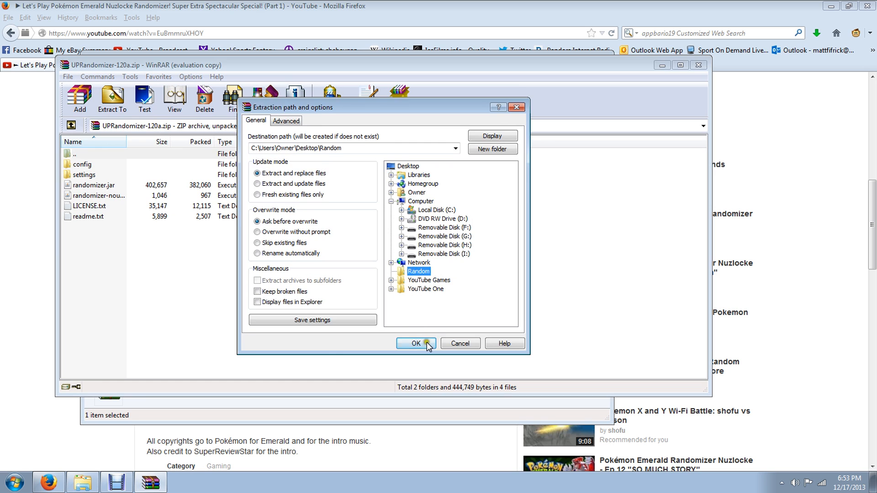
click(414, 344)
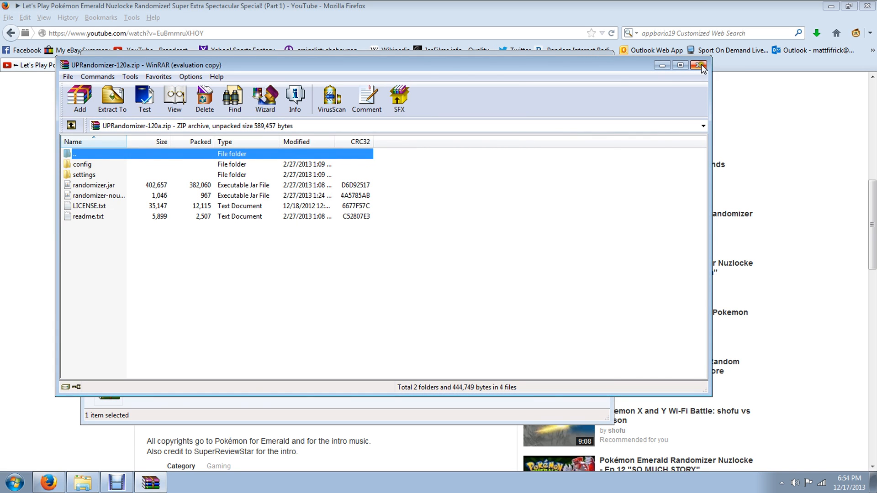
click(699, 65)
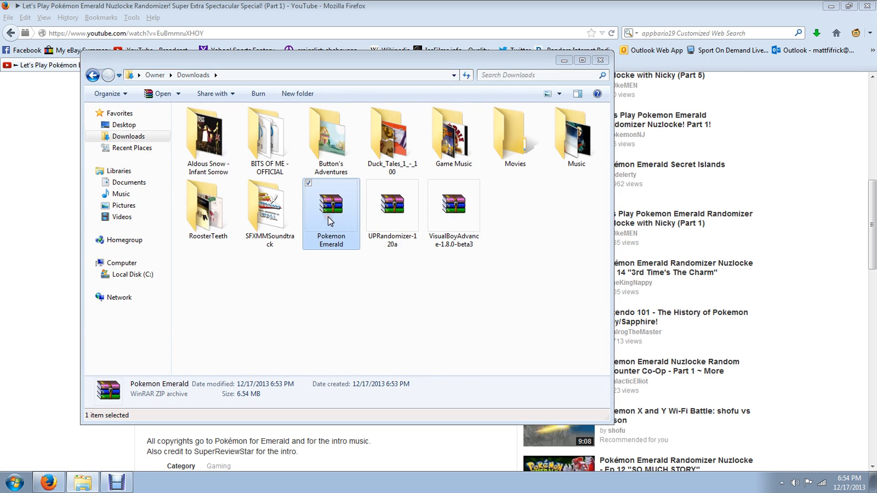
Extract the Pokemon Emerald archive into the Random folder.
double_click(330, 202)
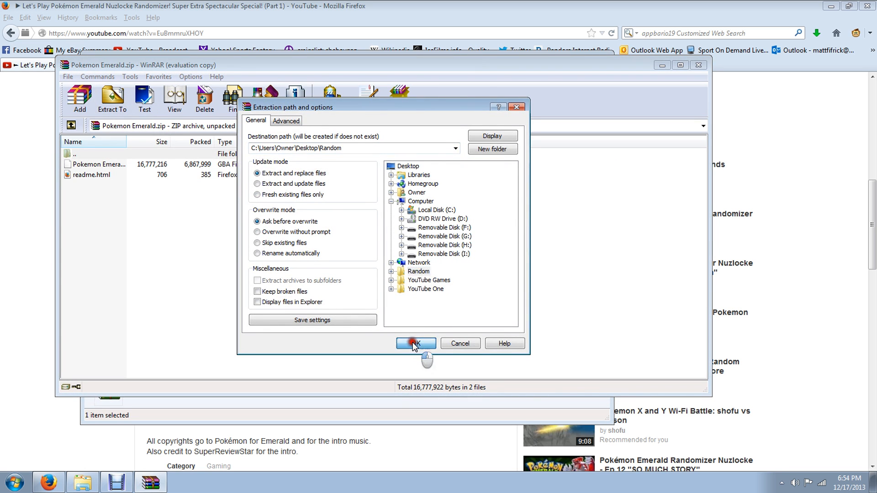
click(415, 344)
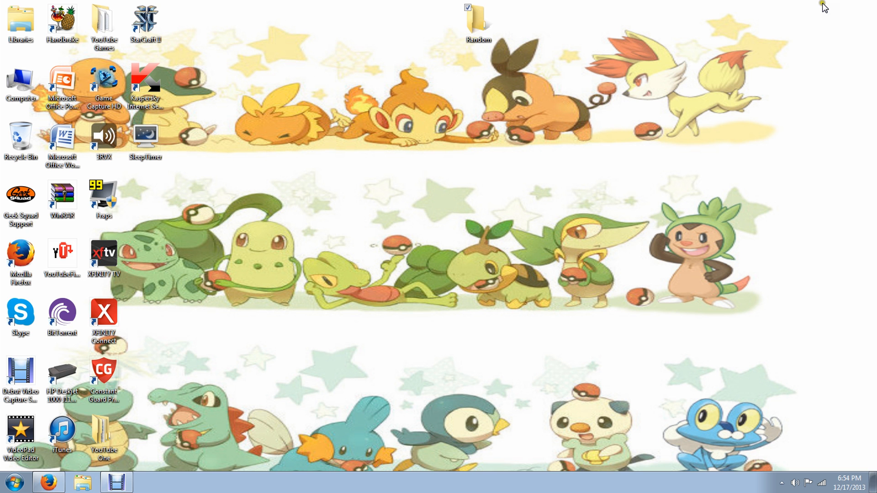
Open the Random folder on the desktop and select randomizer.jar.
double_click(478, 23)
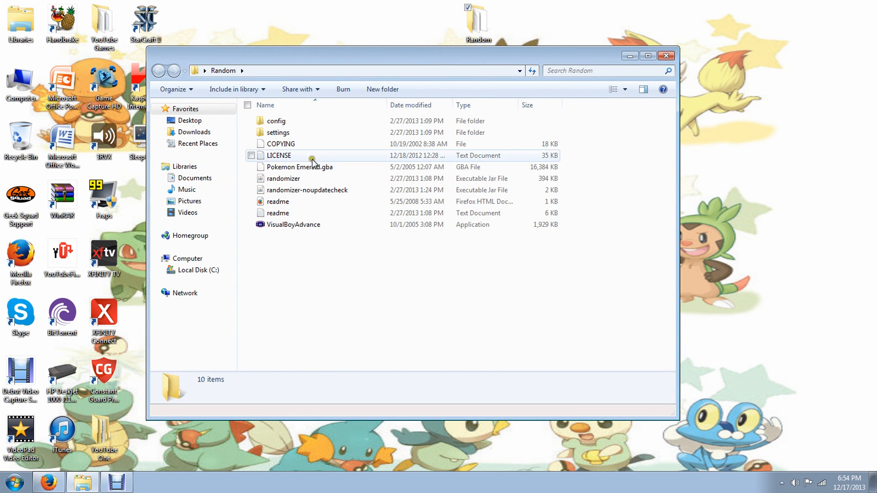
mouse_move(294, 182)
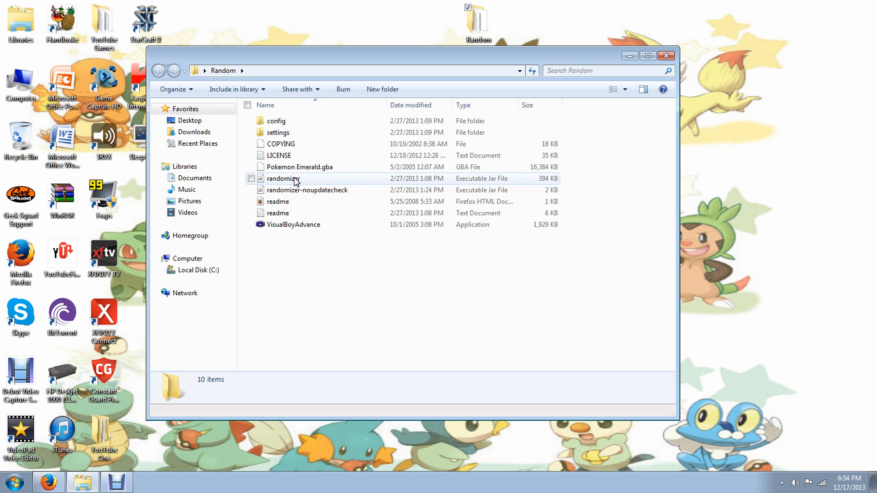
click(283, 178)
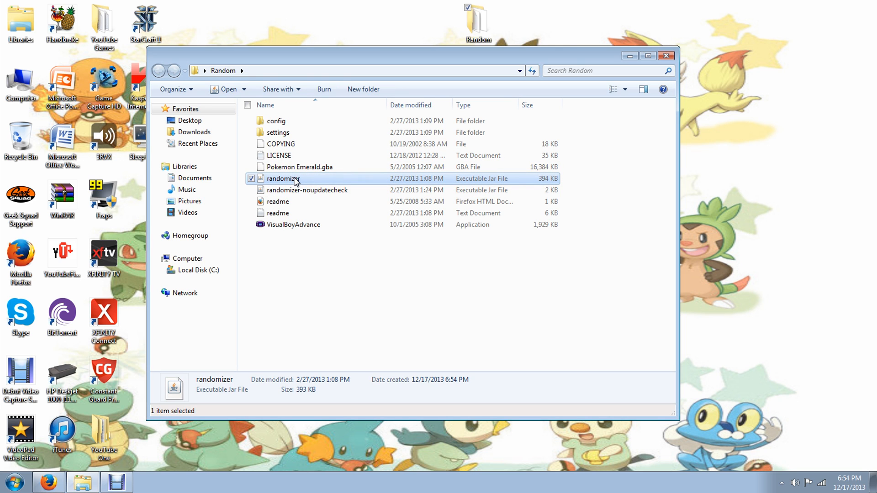
Launch randomizer.jar and browse the Open ROM dialog into the Random folder.
double_click(282, 179)
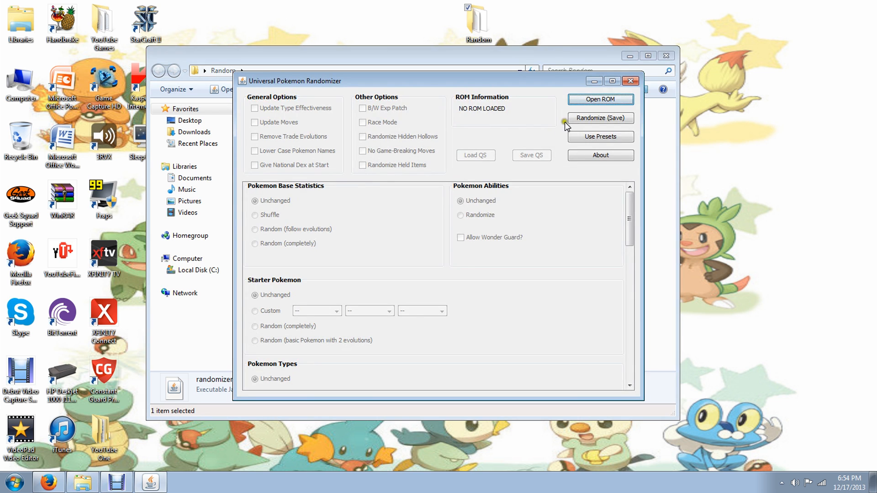
scroll(down, 3)
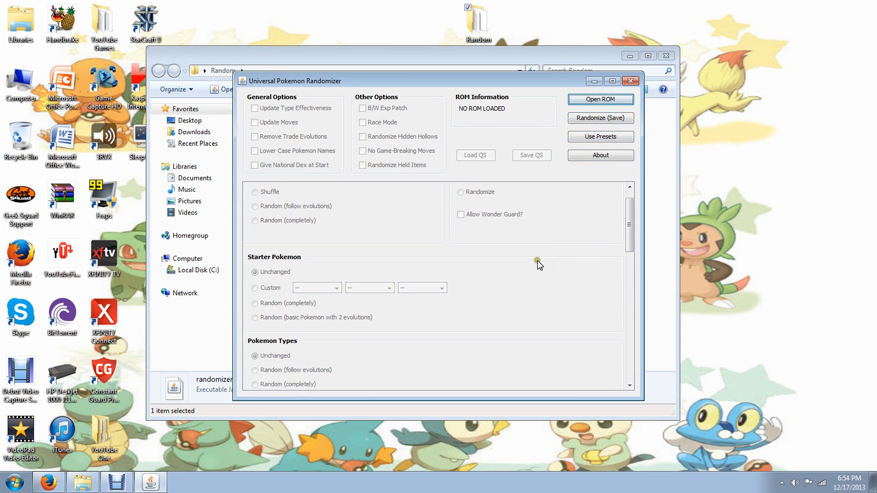
scroll(up, 3)
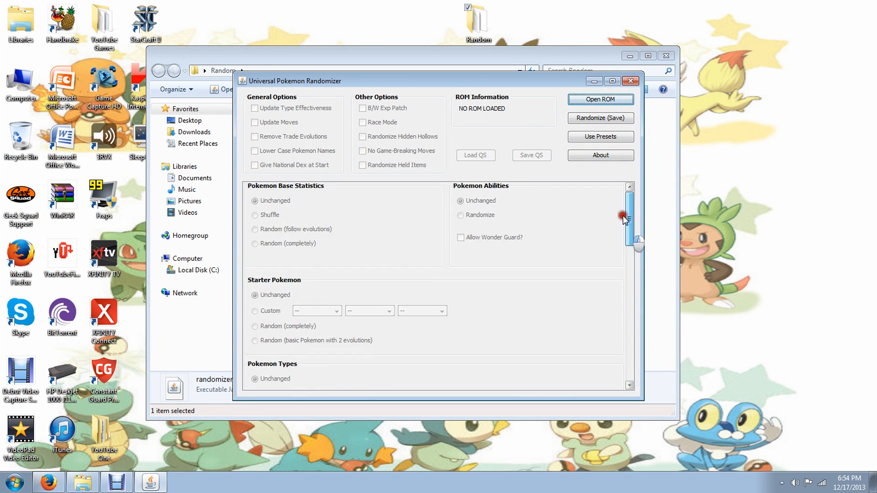
click(600, 99)
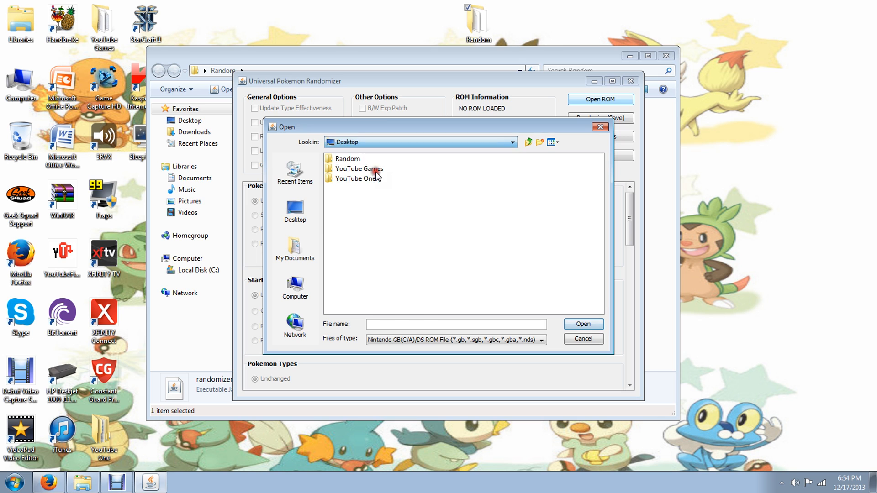
double_click(347, 158)
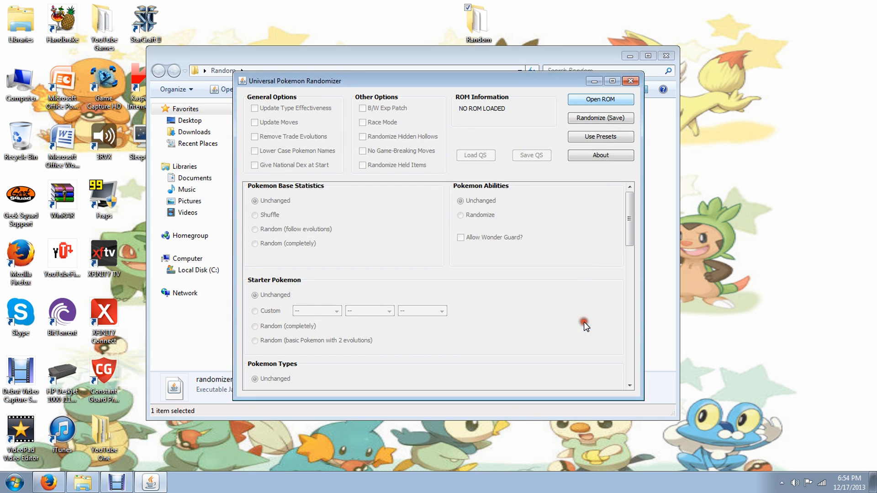
Load the Pokemon Emerald ROM and set starters to Custom with Treecko, Torchic and Mudkip.
click(600, 99)
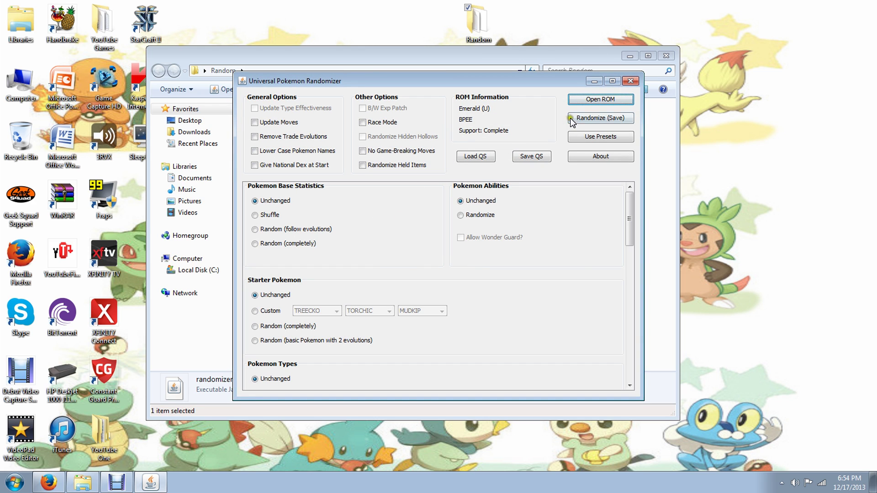
mouse_move(290, 122)
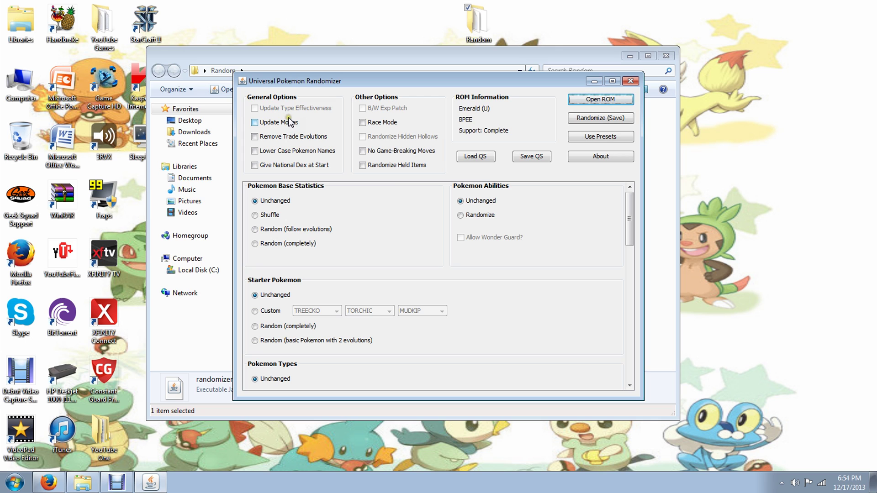
mouse_move(311, 124)
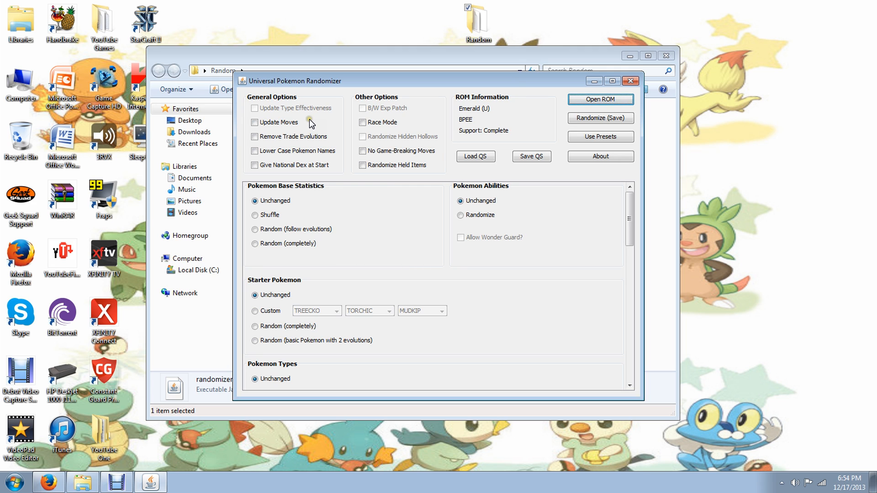
click(255, 137)
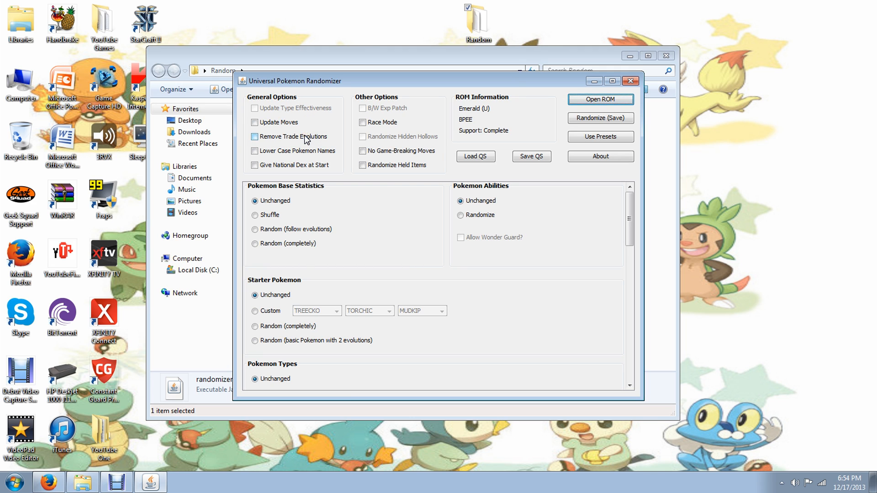
mouse_move(306, 137)
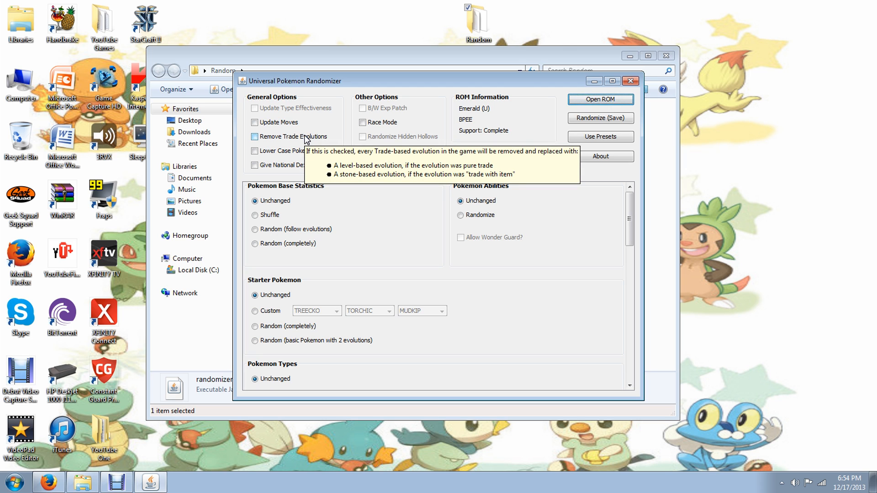
mouse_move(284, 126)
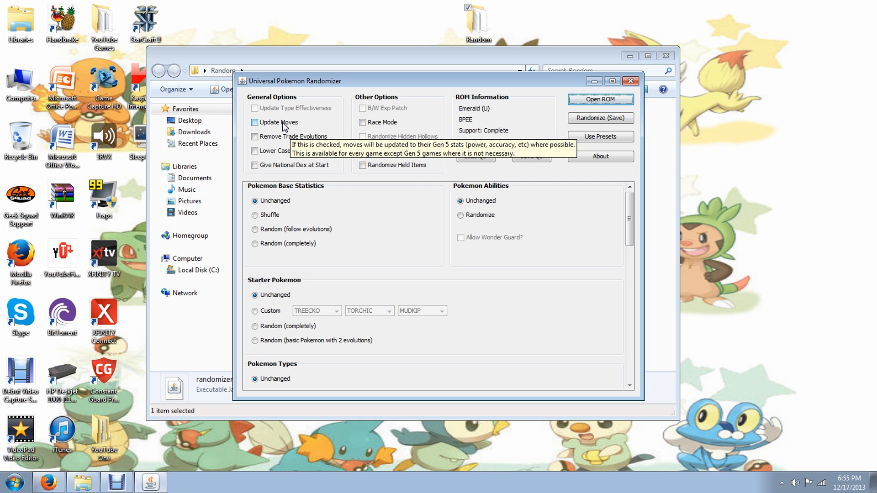
mouse_move(288, 157)
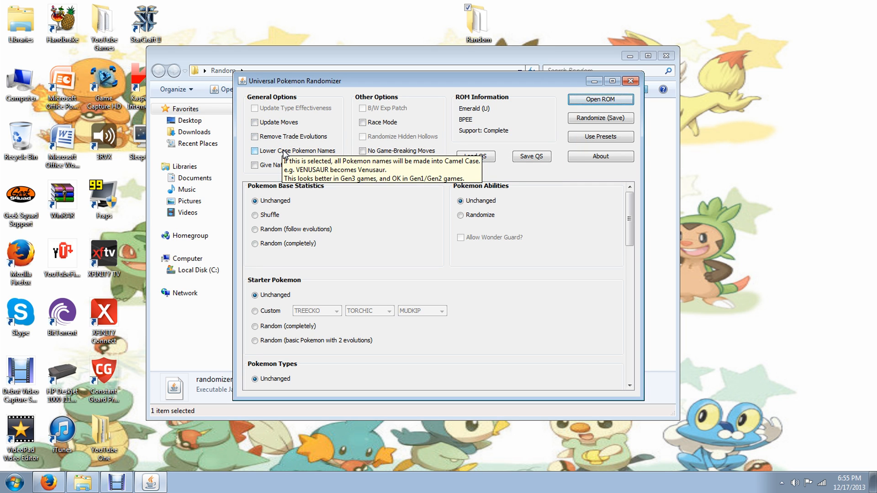
mouse_move(280, 169)
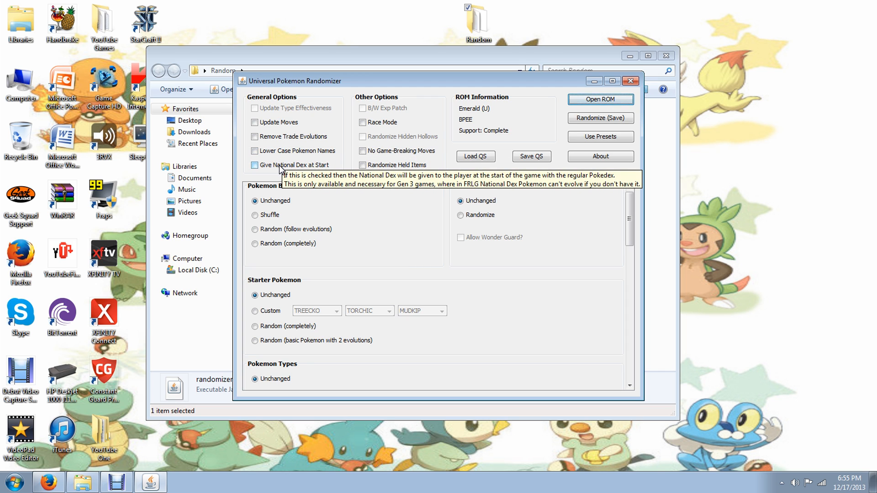
mouse_move(273, 214)
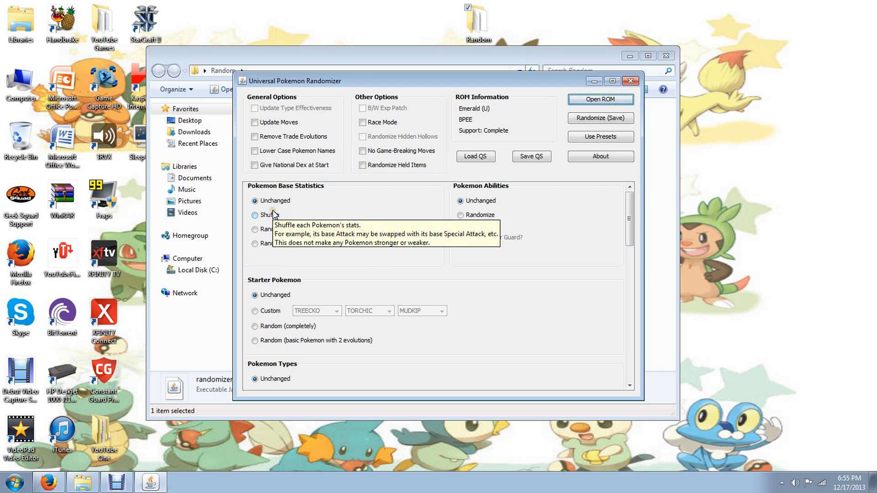
mouse_move(274, 244)
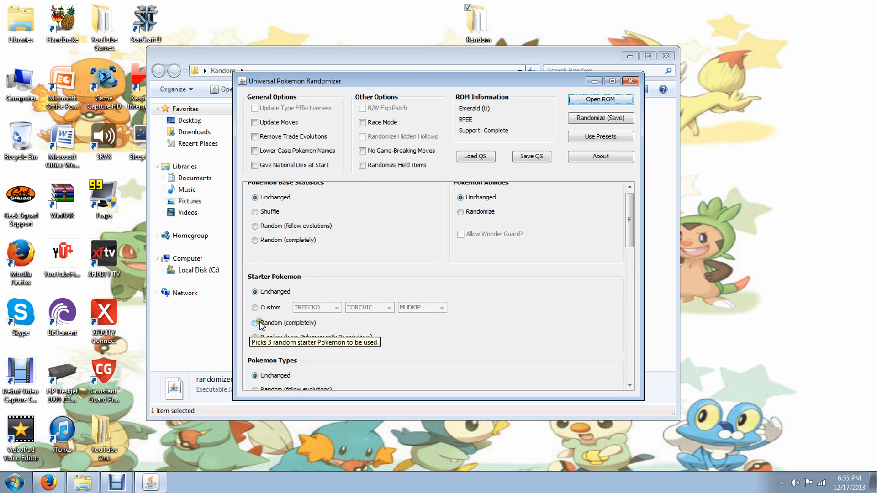
click(255, 307)
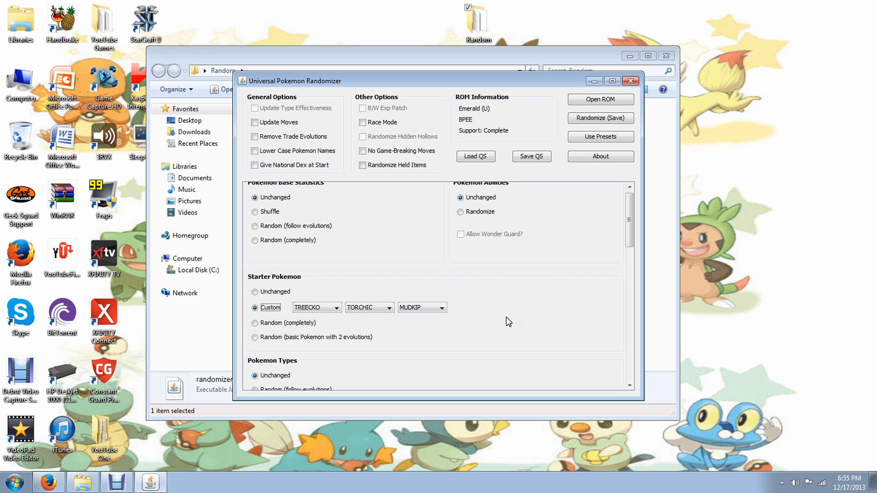
click(334, 307)
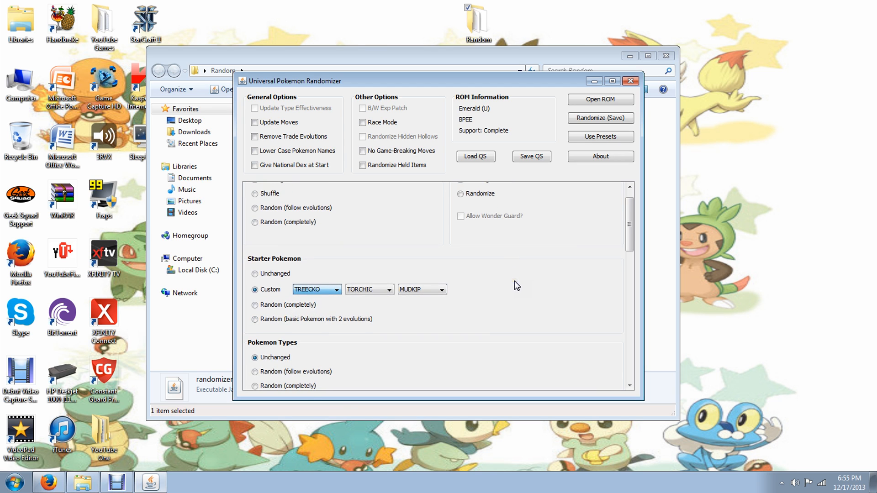
scroll(down, 3)
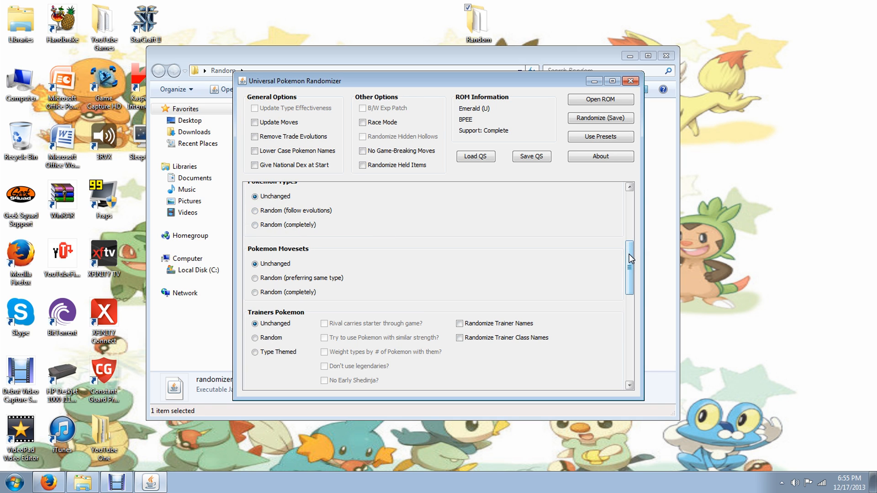
scroll(down, 3)
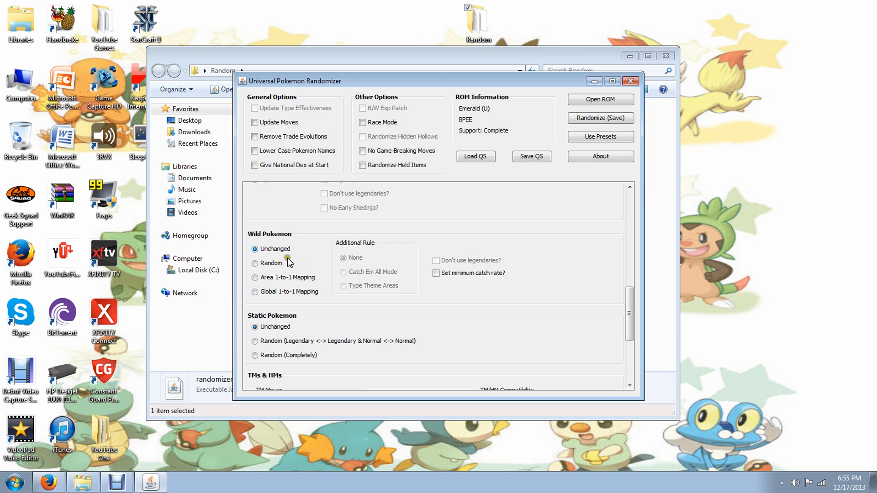
mouse_move(301, 278)
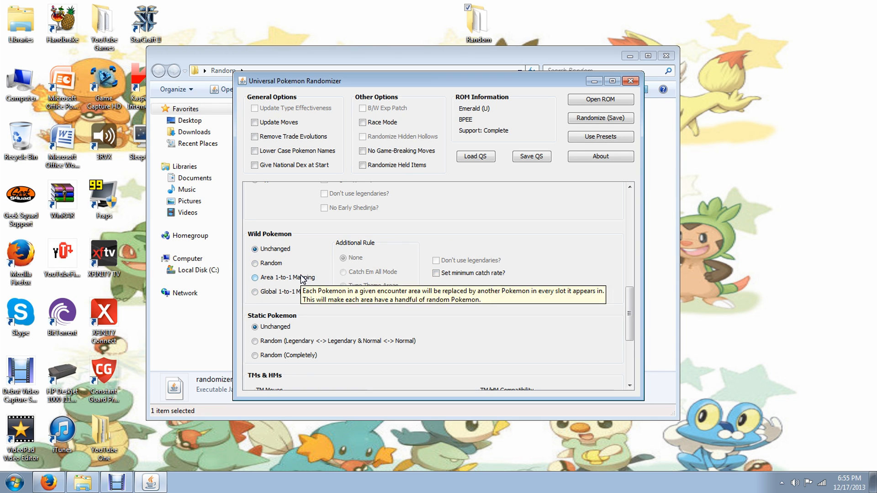
scroll(down, 3)
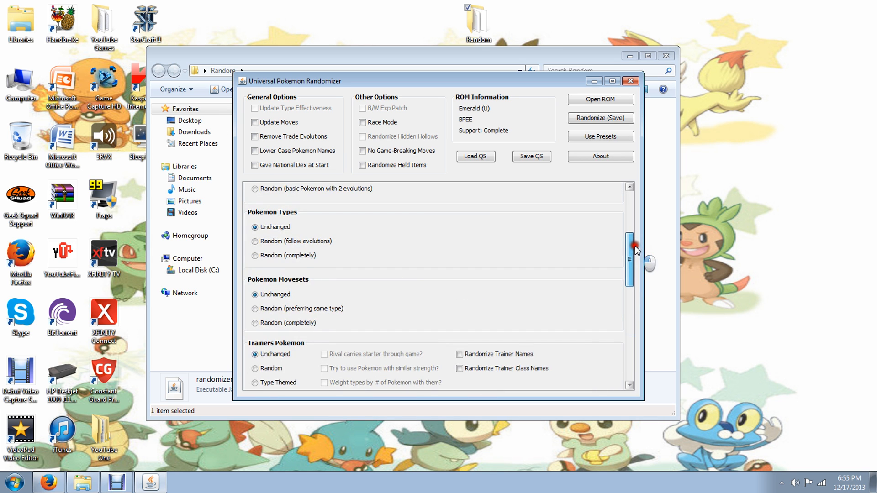
scroll(down, 3)
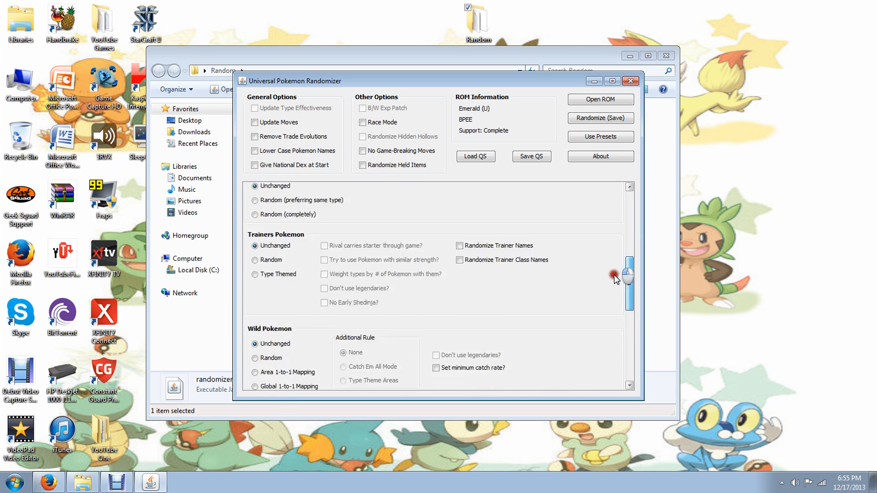
scroll(down, 3)
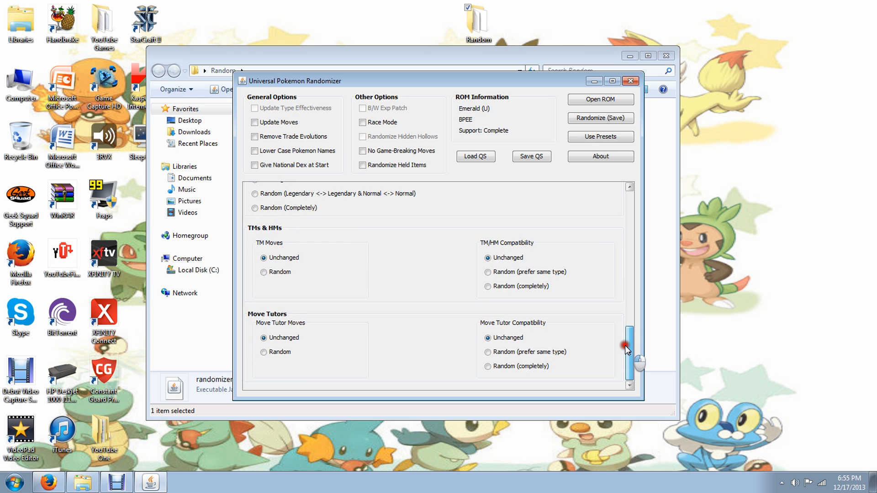
mouse_move(628, 351)
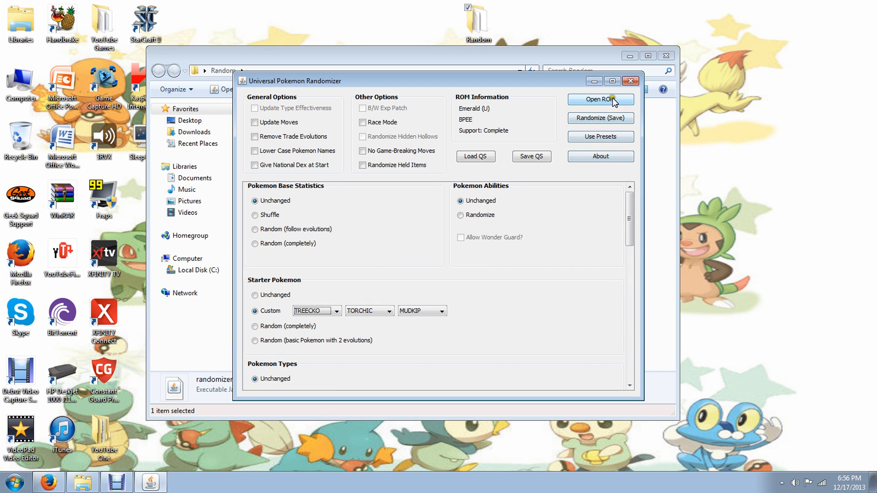
Load Pokemon Black.nds from the Desktop's YouTube Games folder into the randomizer.
click(600, 99)
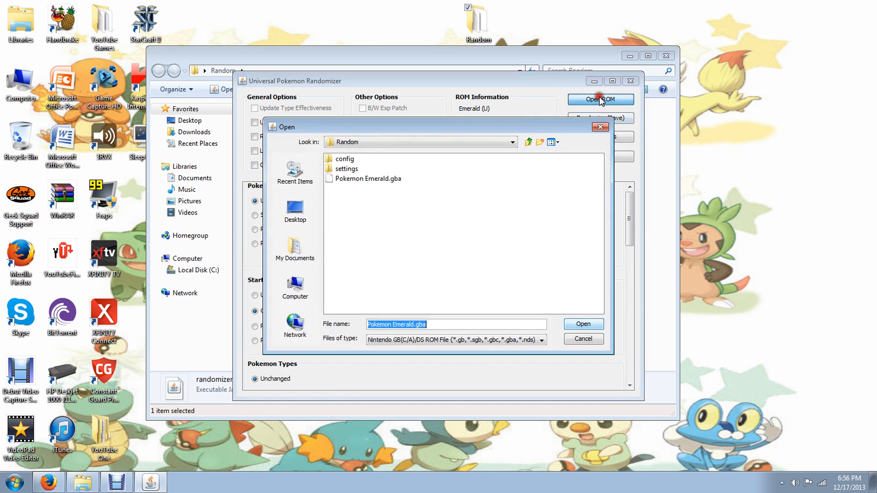
click(509, 142)
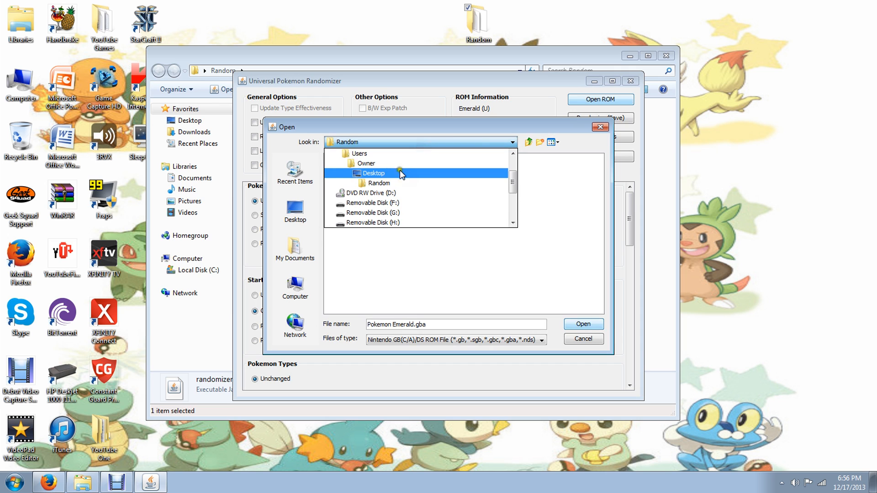
click(373, 172)
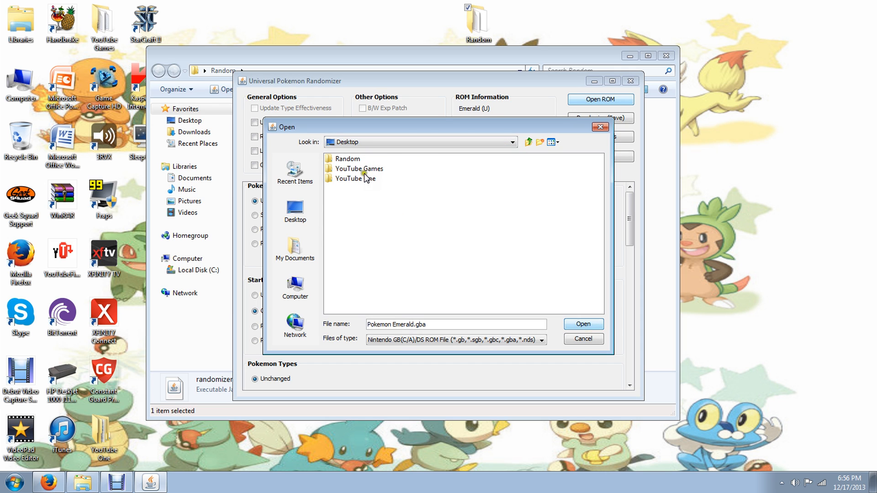
double_click(349, 178)
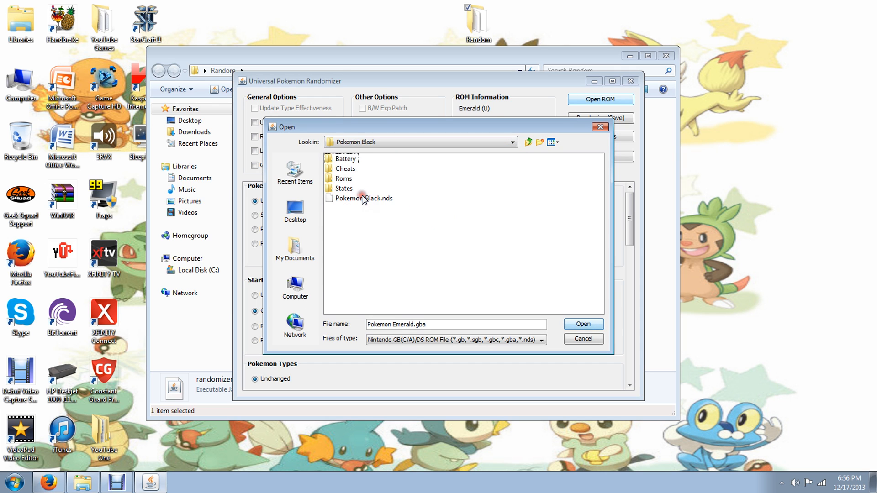
click(583, 324)
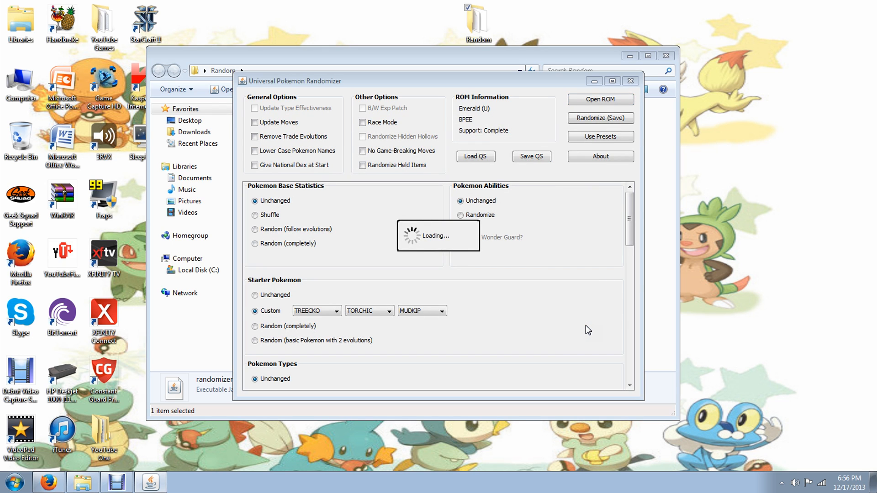
click(599, 99)
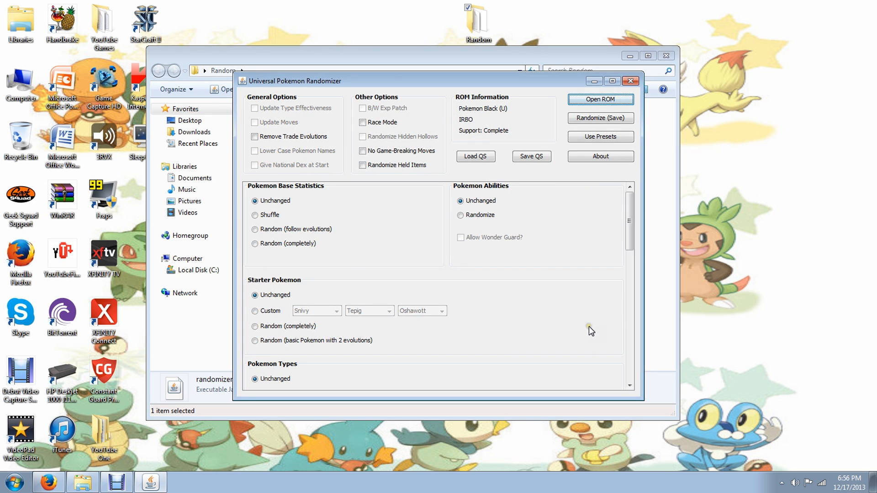
click(337, 311)
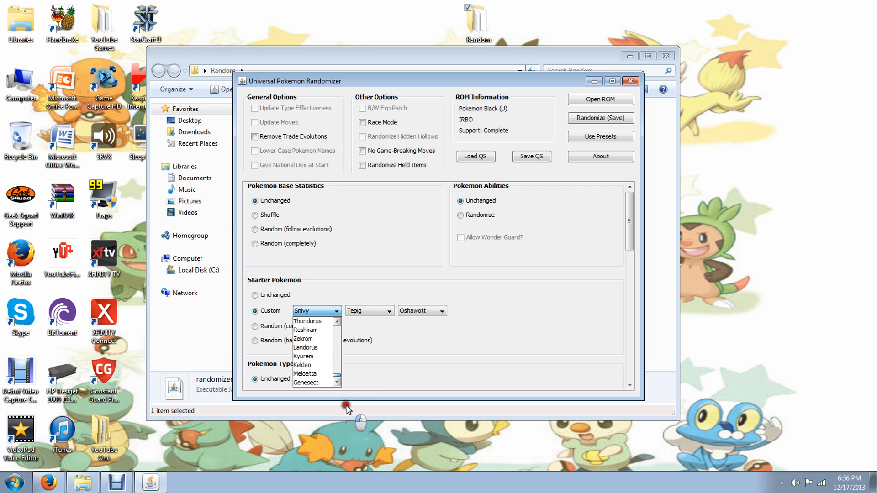
click(529, 291)
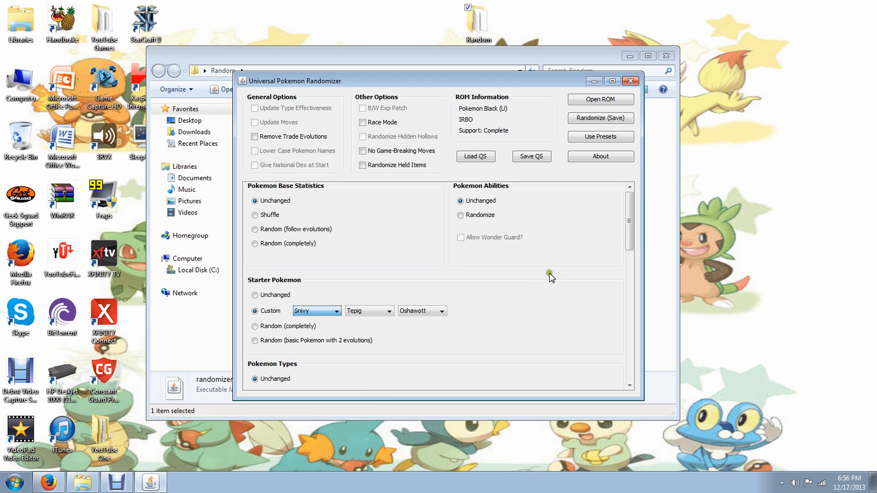
scroll(down, 3)
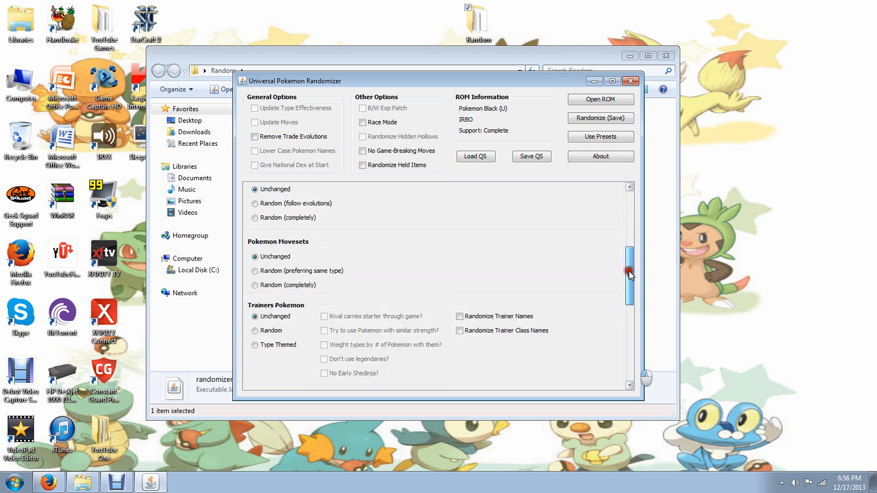
scroll(up, 3)
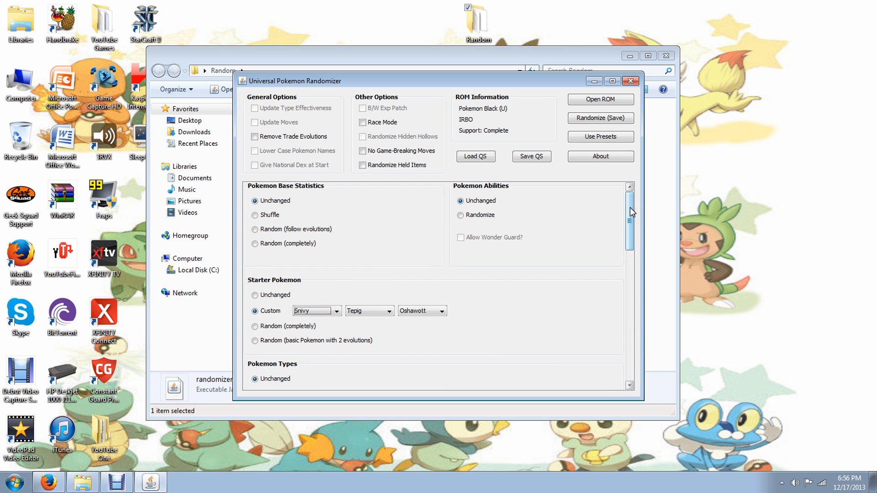
mouse_move(601, 232)
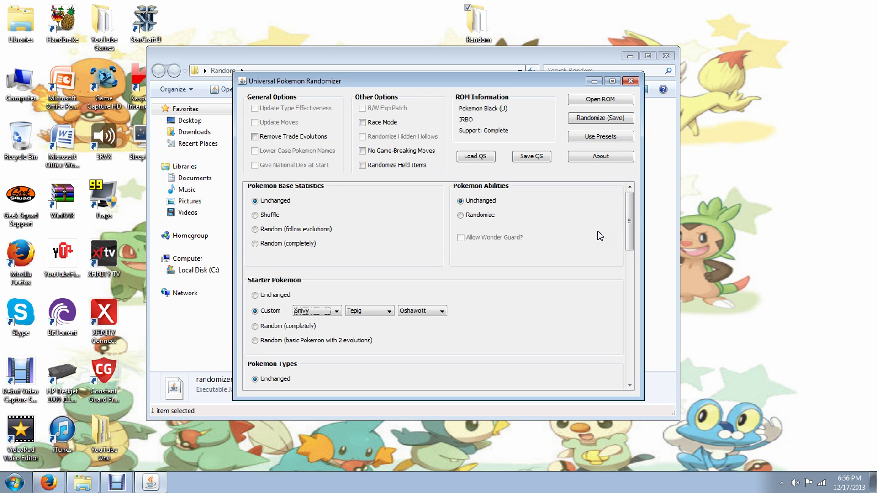
mouse_move(591, 234)
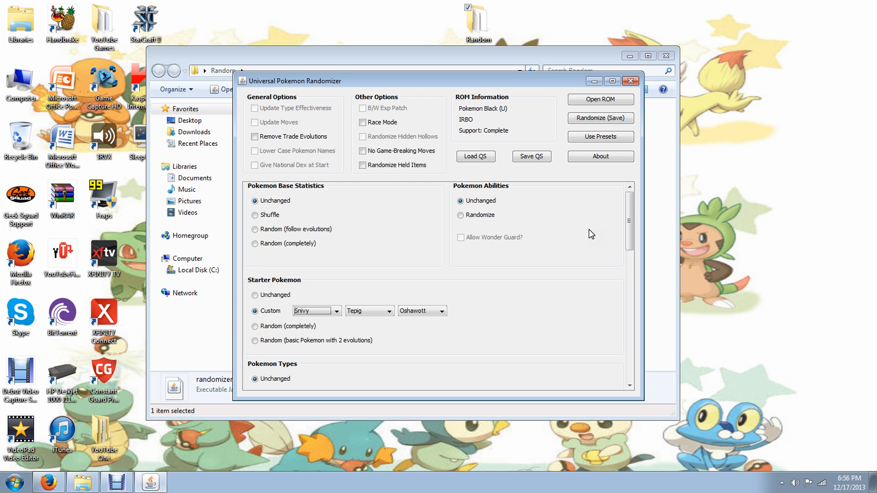
mouse_move(588, 217)
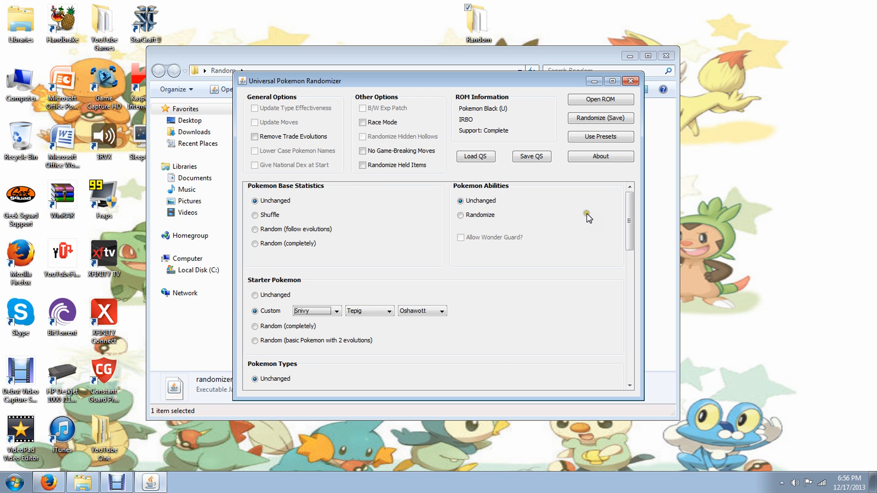